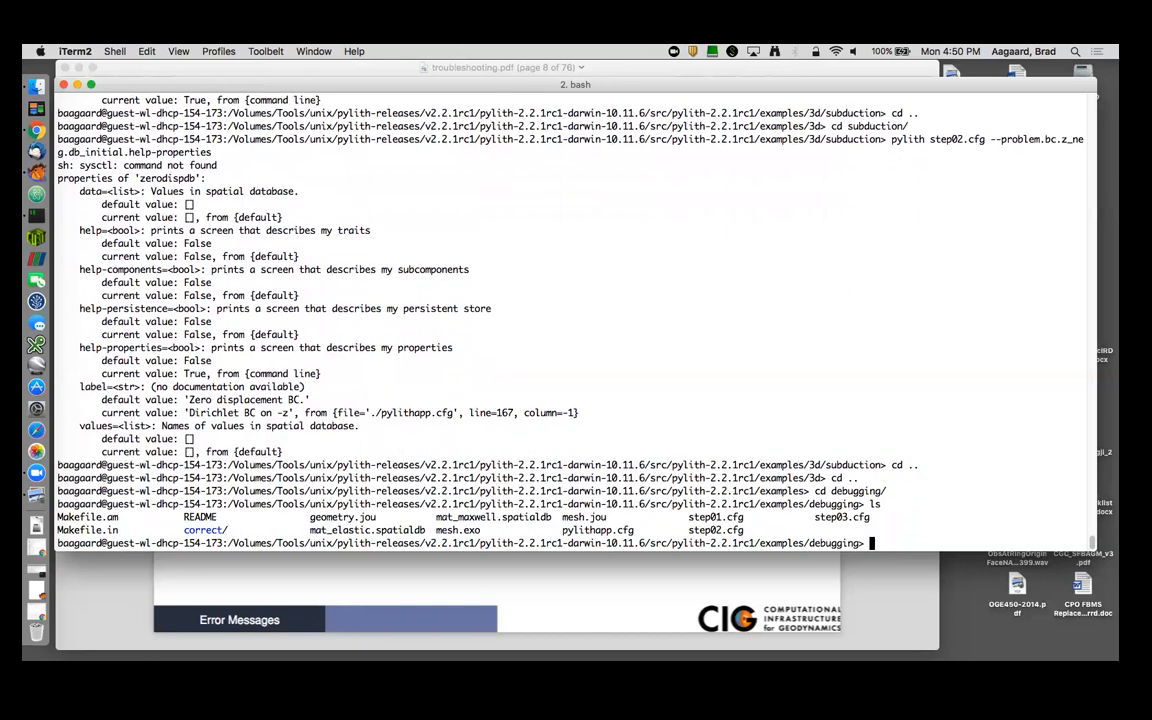
Step: Run pylith step01.cfg in the debugging example directory
{"action": "type", "text": "pylith step01.cfg"}
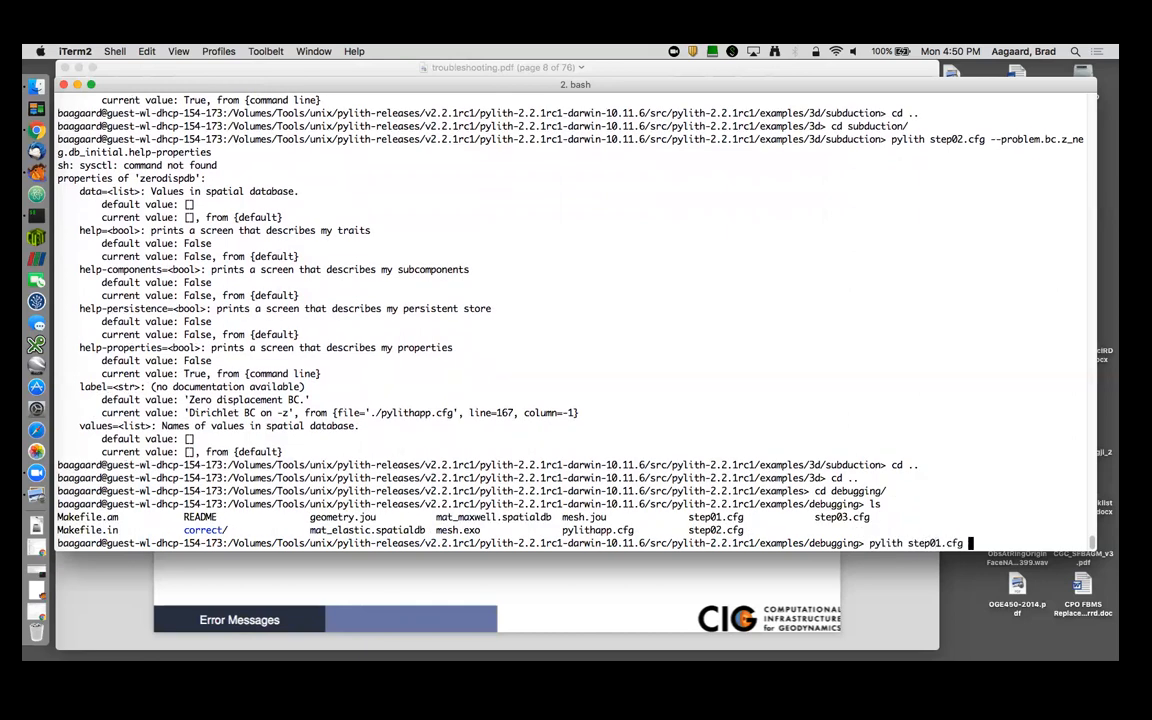
{"action": "key", "text": "Return"}
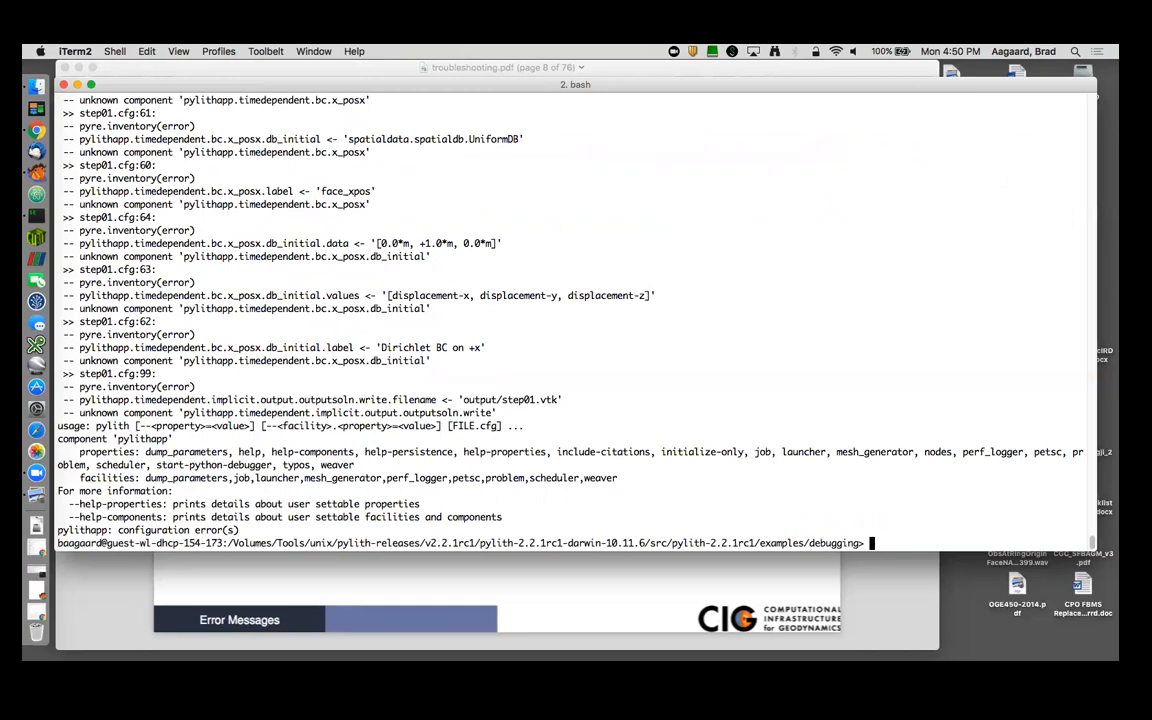
{"action": "mouse_move", "coordinate": [637, 299]}
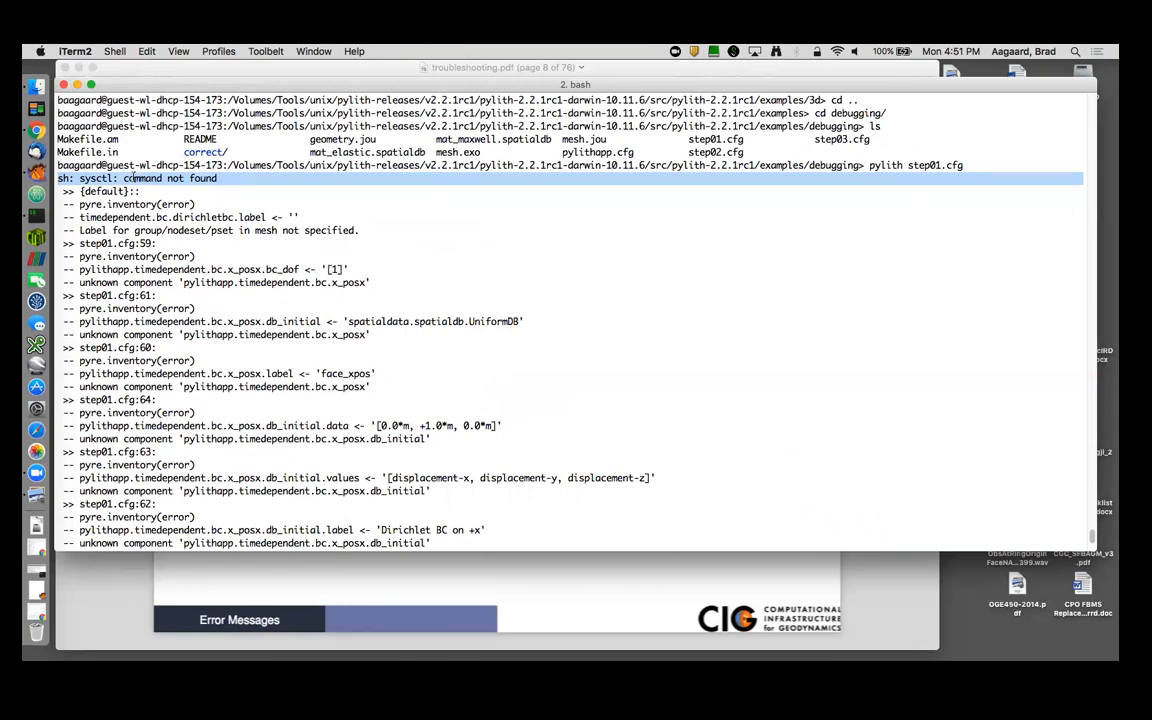
{"action": "scroll", "scroll_direction": "down", "scroll_amount": 3}
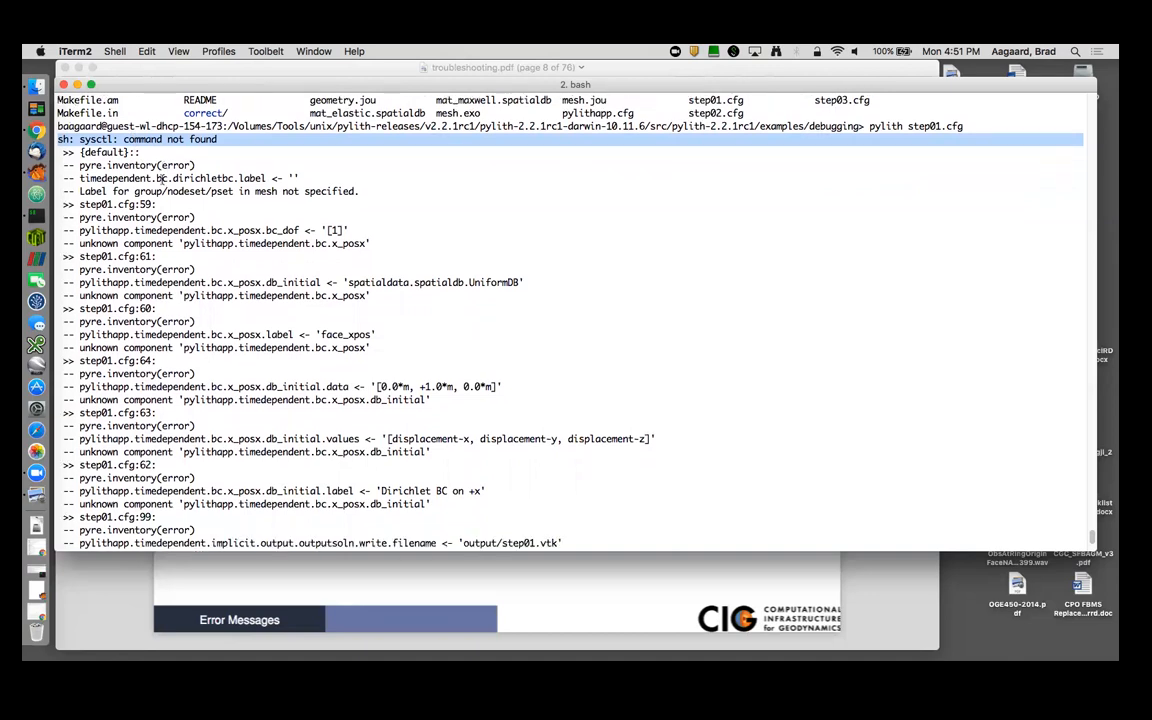
{"action": "scroll", "scroll_direction": "down", "scroll_amount": 3}
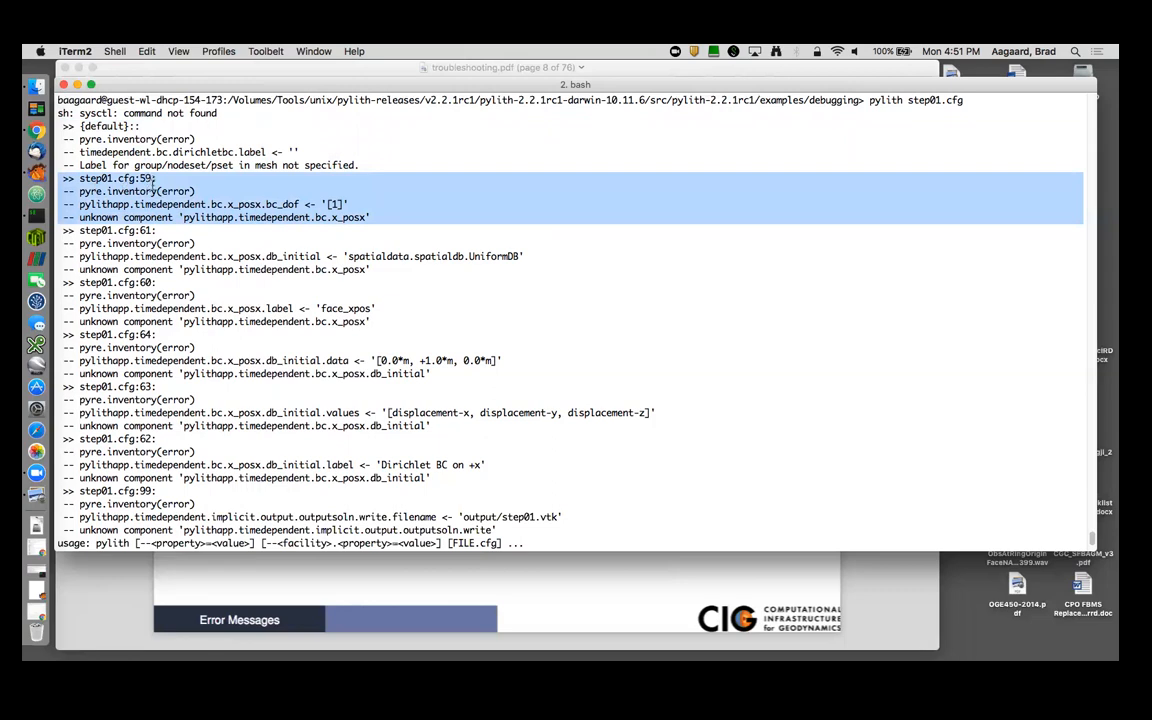
{"action": "mouse_move", "coordinate": [188, 222]}
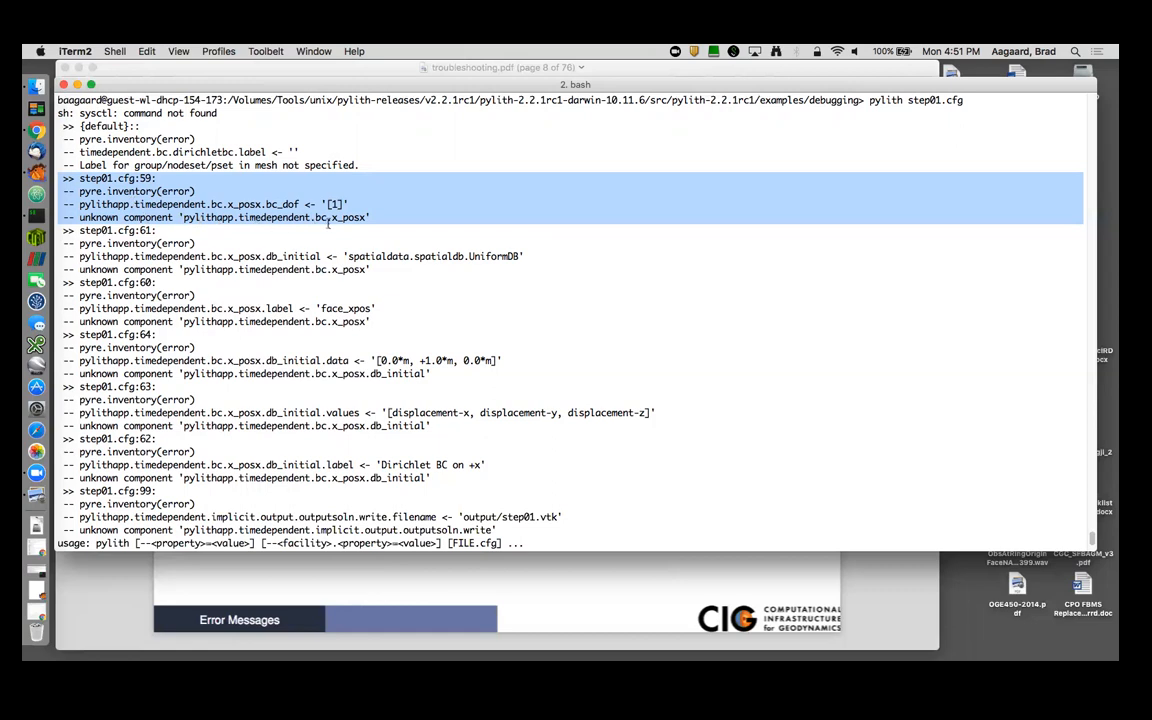
{"action": "mouse_move", "coordinate": [358, 224]}
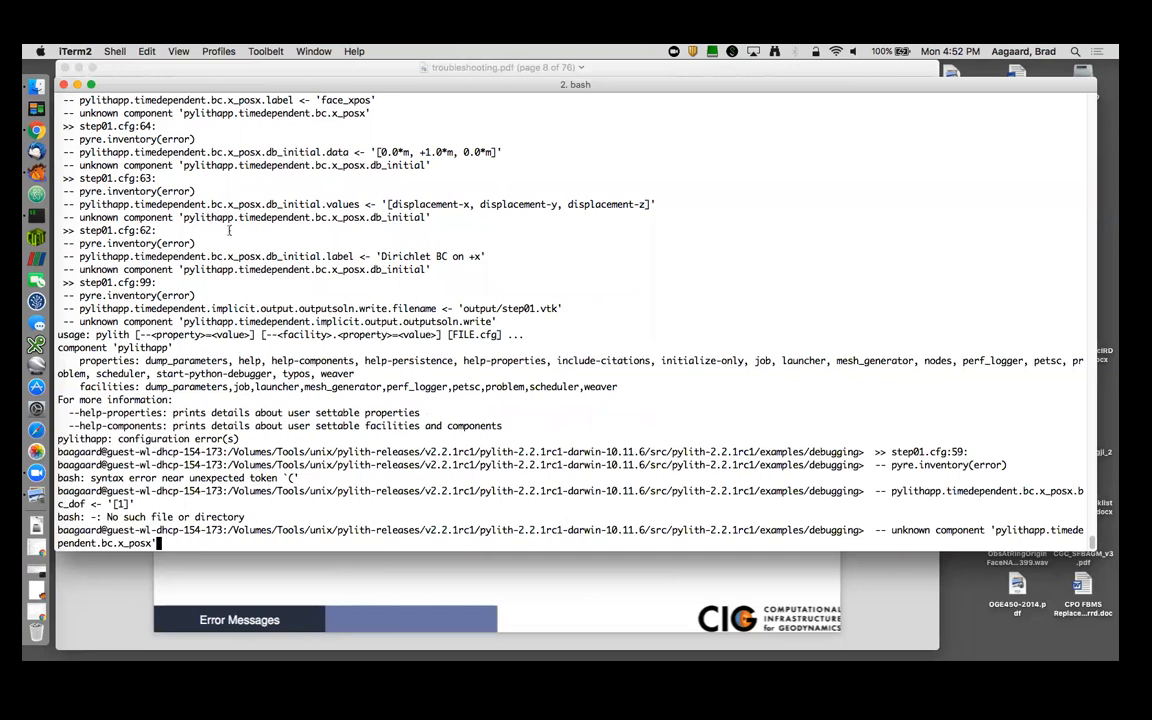
{"action": "key", "text": "Return"}
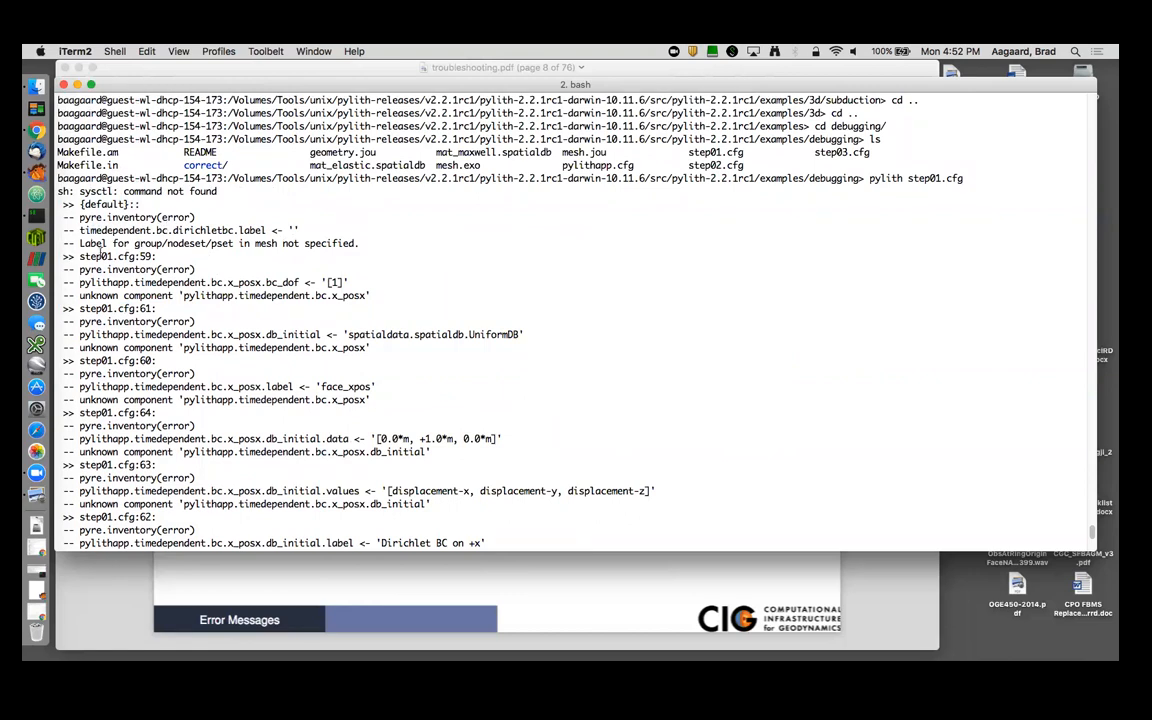
{"action": "double_click", "coordinate": [115, 256]}
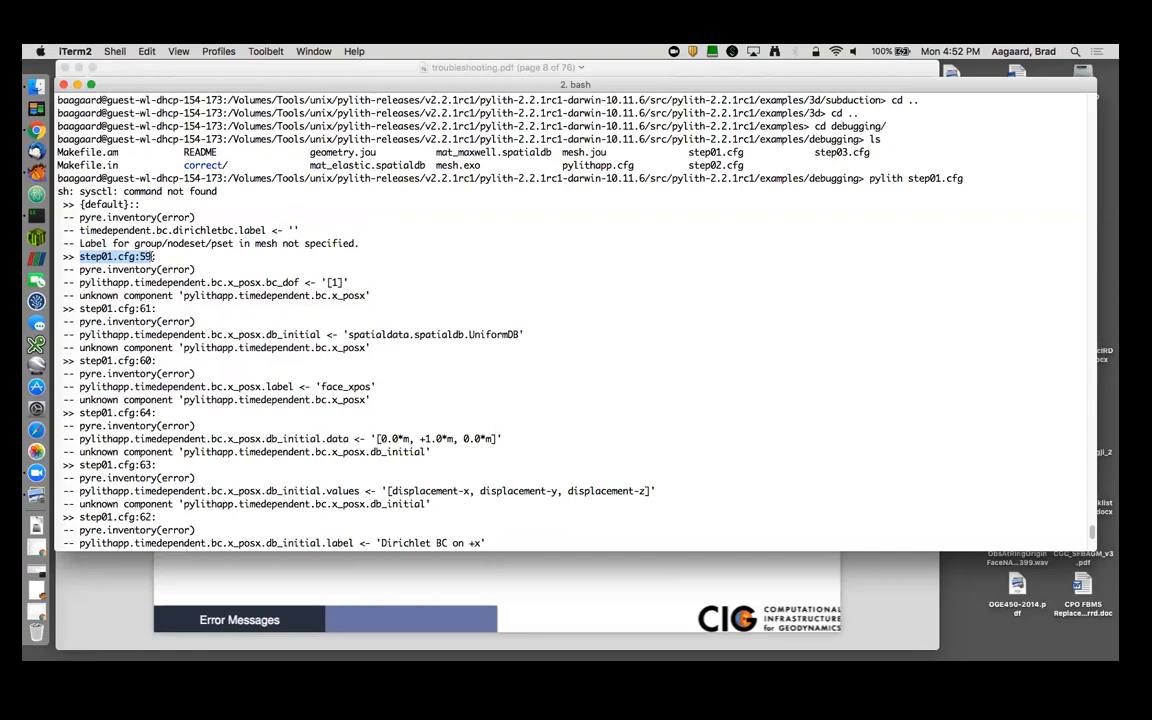
{"action": "mouse_move", "coordinate": [155, 165]}
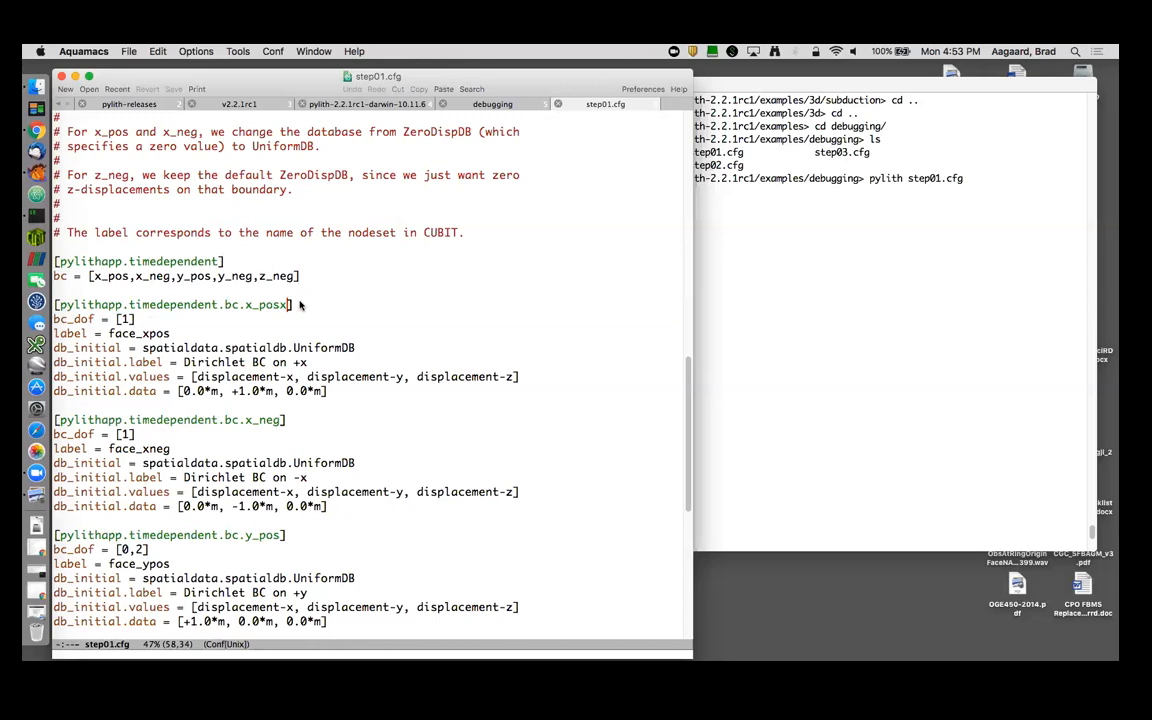
Step: Save step01.cfg, rerun pylith step01.cfg, and highlight the remaining error at line 99
{"action": "key", "text": "cmd+s"}
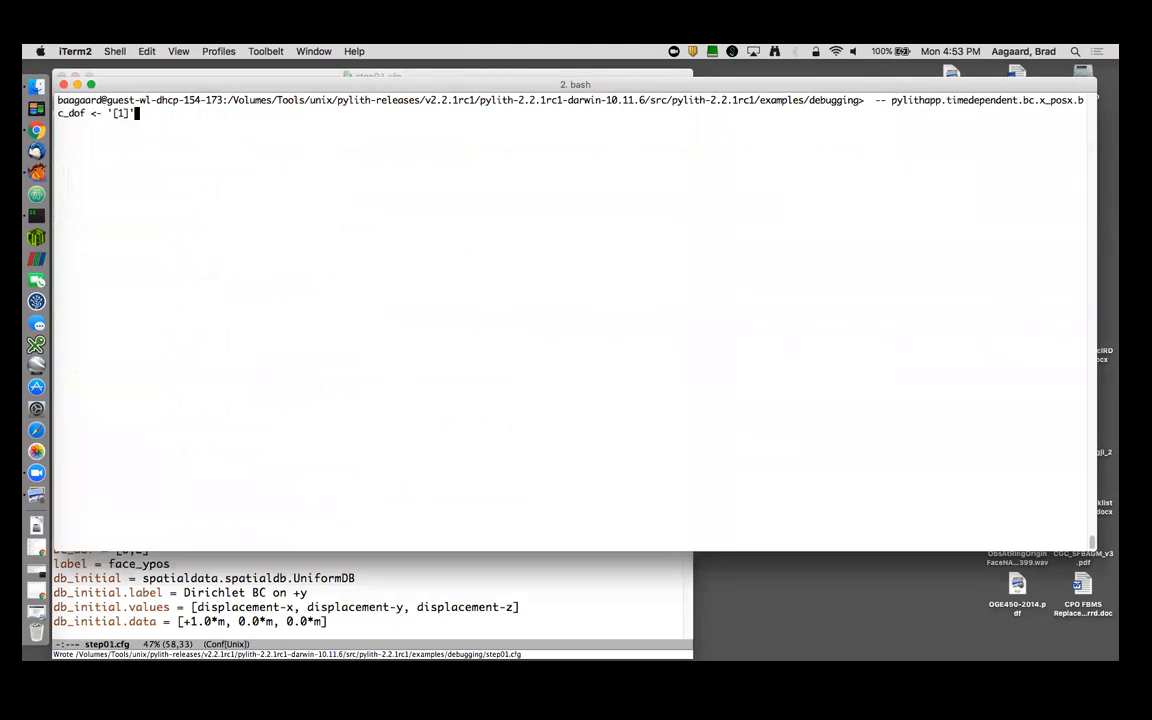
{"action": "type", "text": "pylith step01.cfg"}
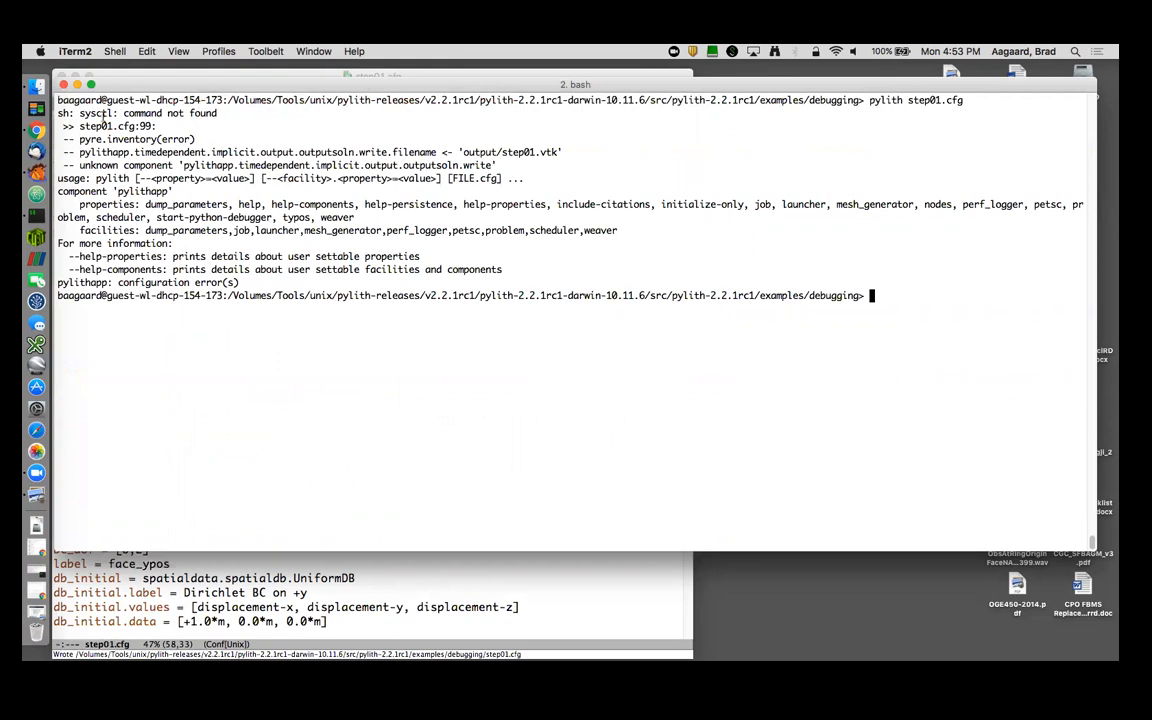
{"action": "left_click_drag", "start_coordinate": [78, 126], "coordinate": [560, 152]}
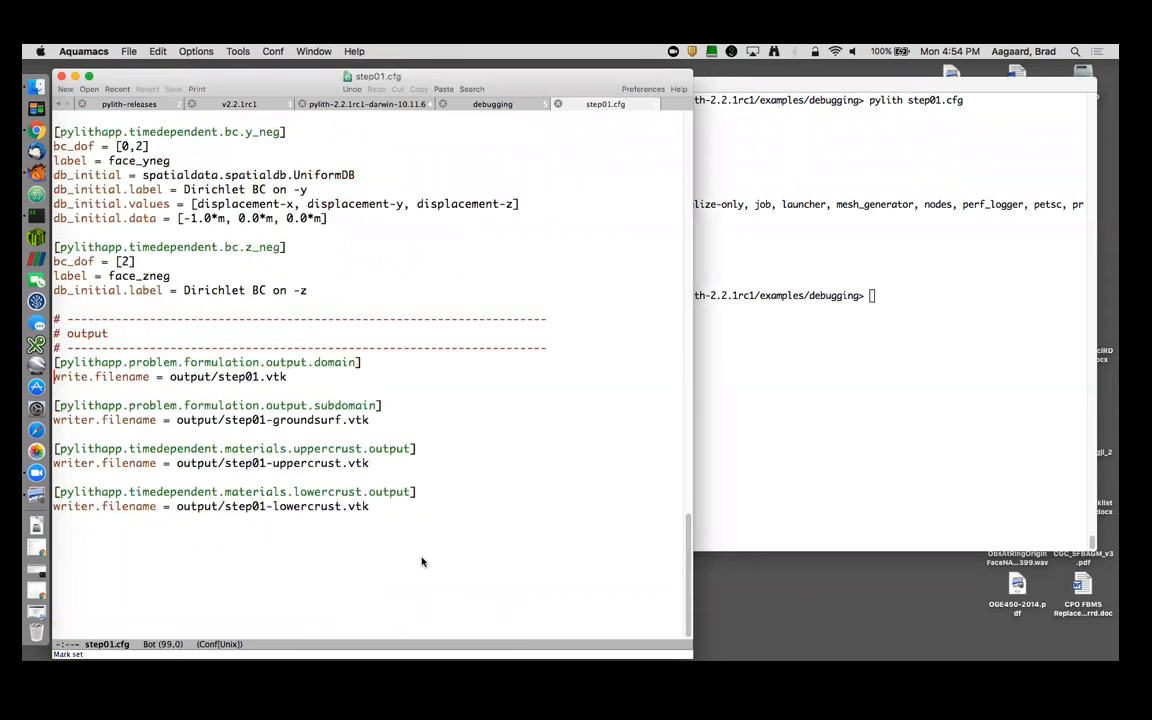
{"action": "mouse_move", "coordinate": [429, 527]}
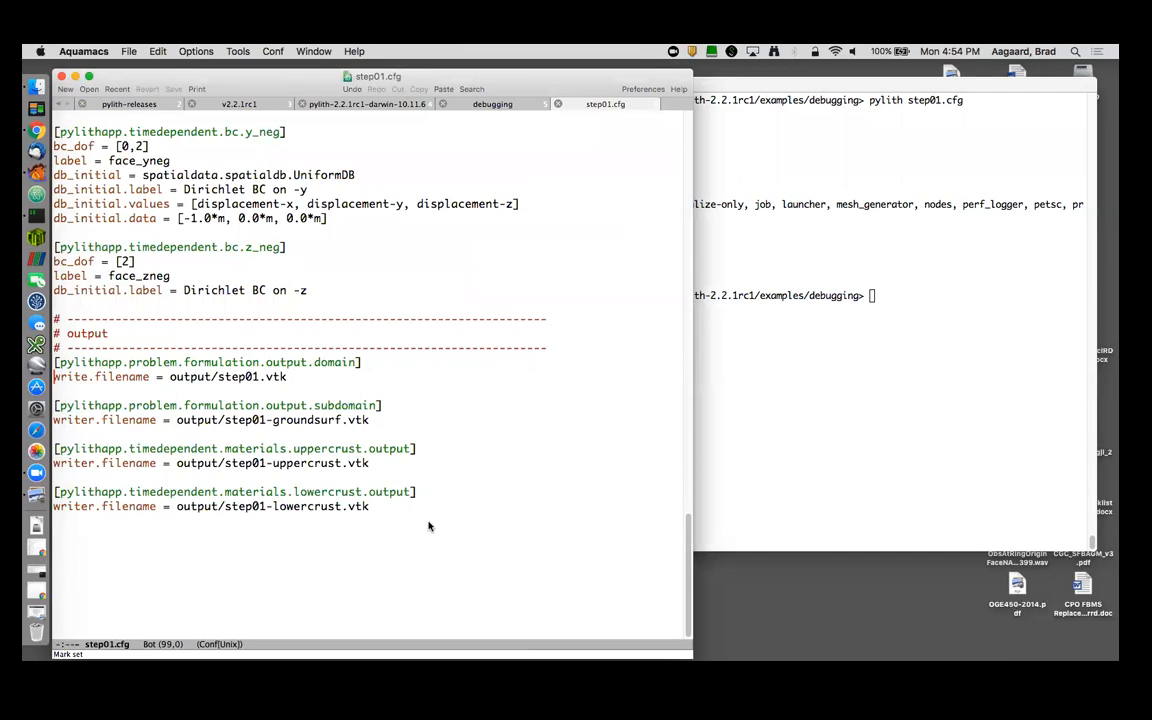
Step: Fix write.filename to writer.filename under output.domain and save step01.cfg
{"action": "left_click", "coordinate": [83, 377]}
{"action": "type", "text": "r"}
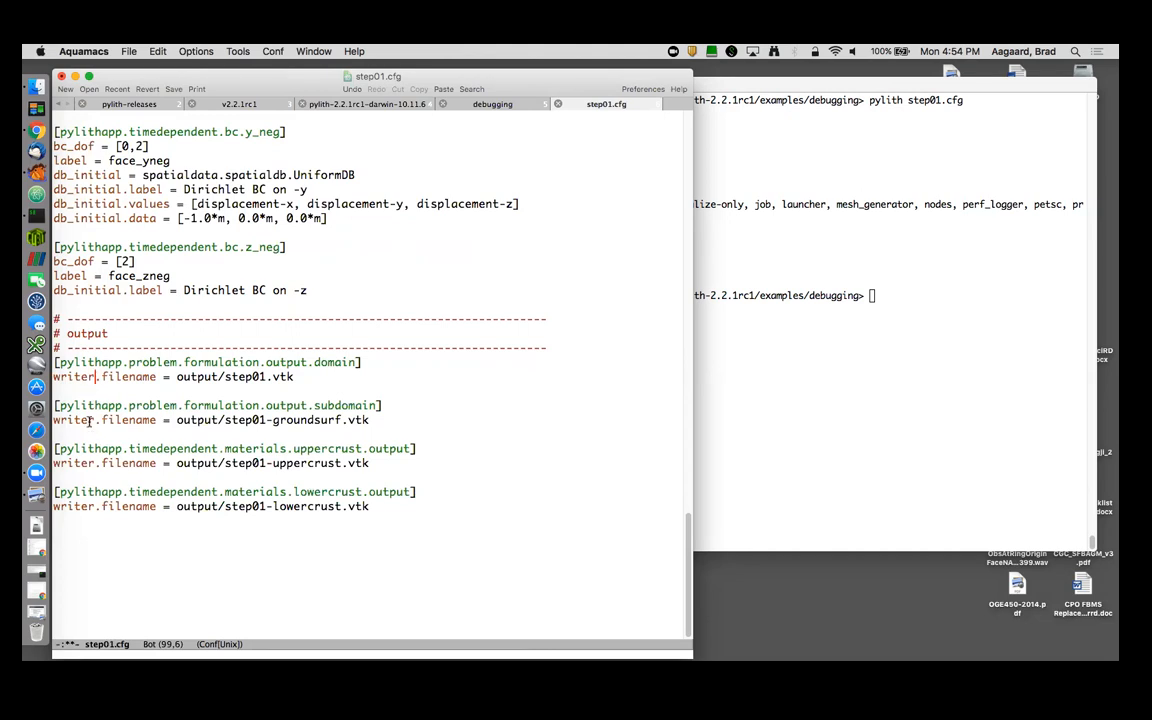
{"action": "key", "text": "cmd+s"}
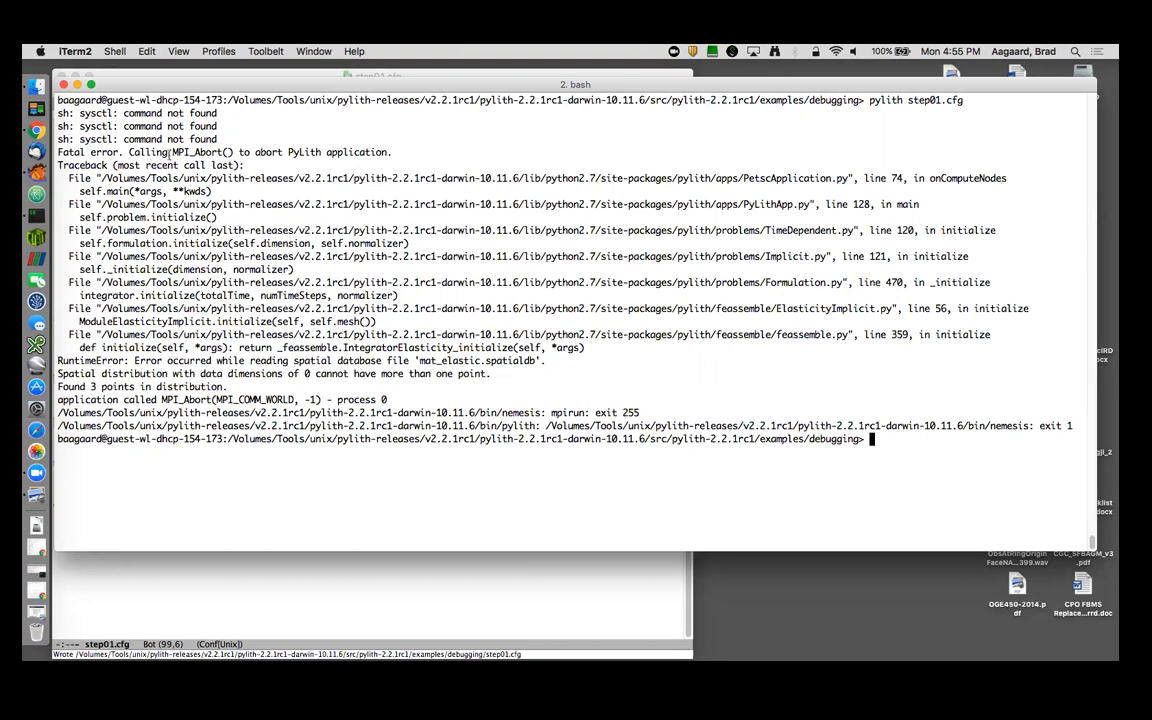
Step: Select the mat_elastic.spatialdb file name in the PyLith traceback
{"action": "double_click", "coordinate": [194, 164]}
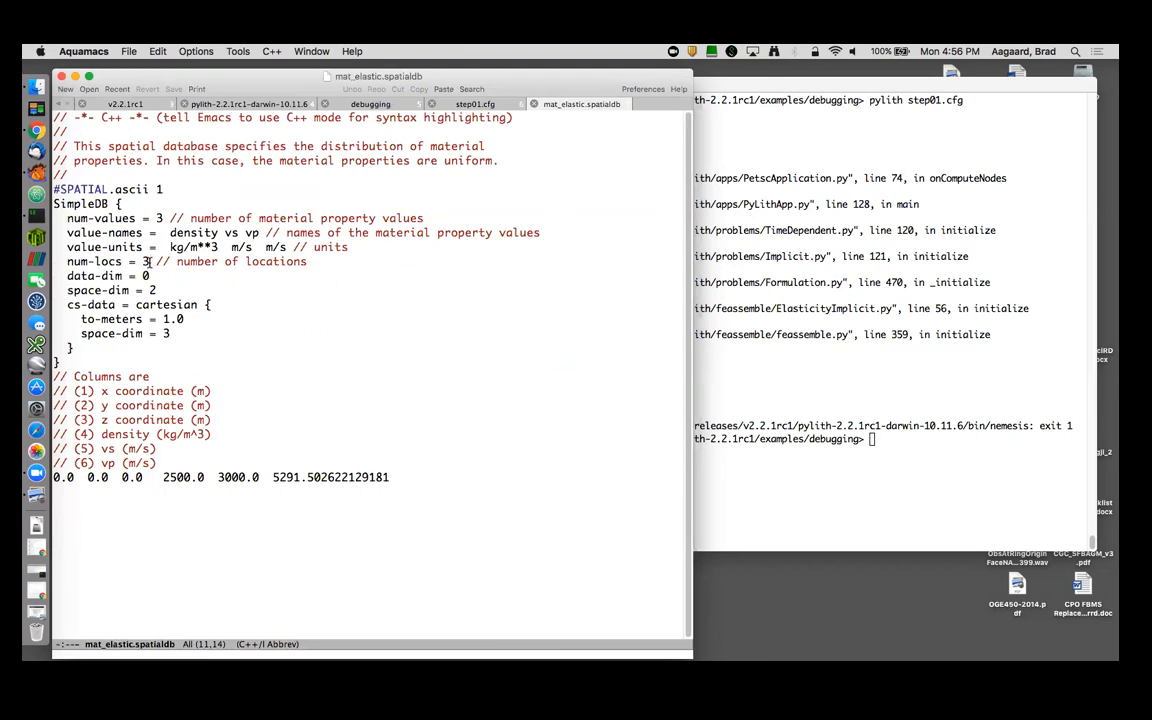
Step: Change num-locs from 3 to 1 in mat_elastic.spatialdb
{"action": "type", "text": "1.cfg"}
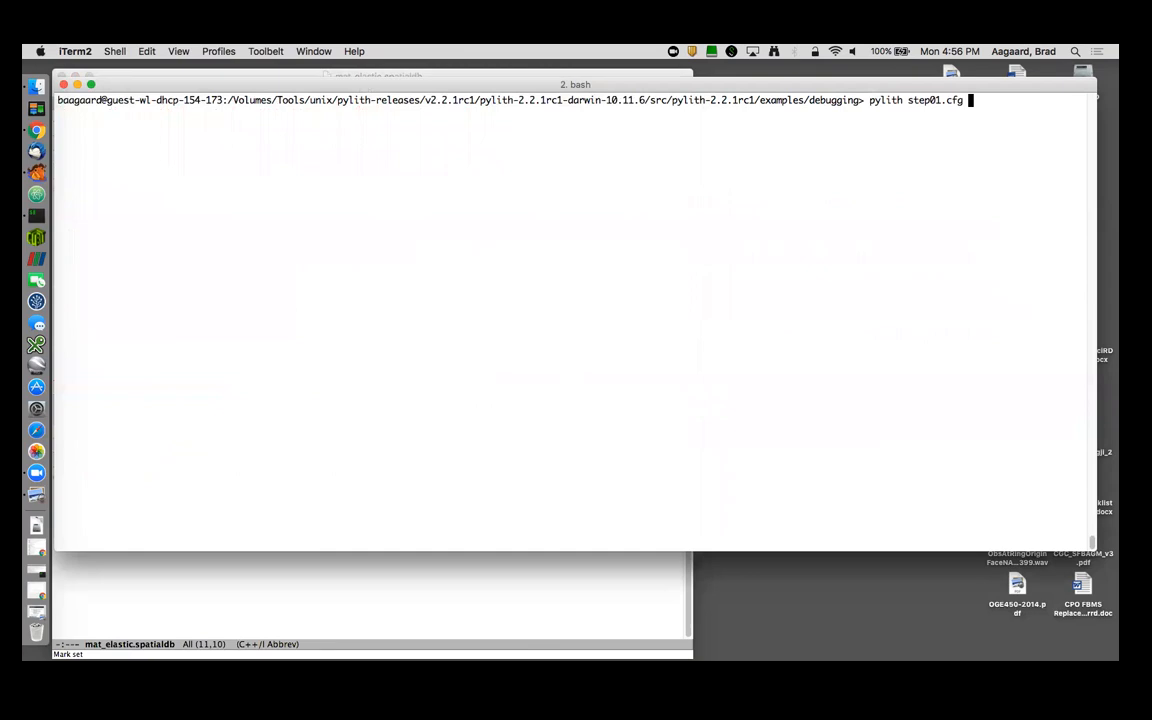
Step: Launch pylith step01.cfg and let the traceback finish
{"action": "key", "text": "Return"}
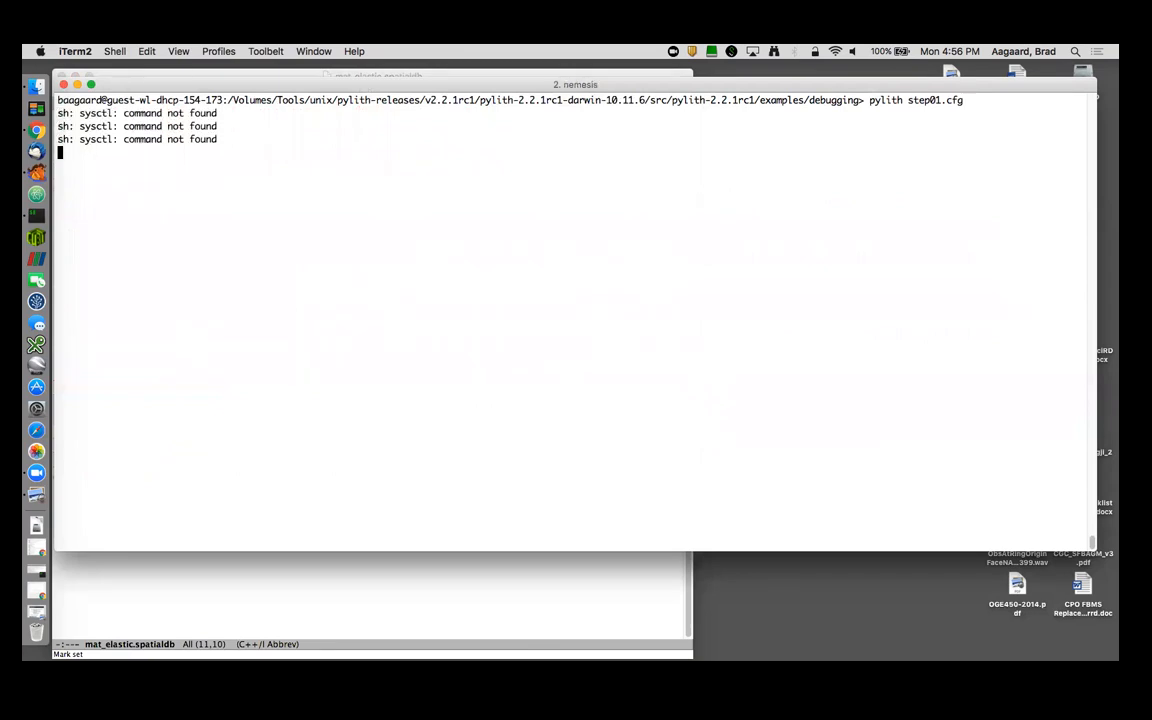
{"action": "key", "text": "Return"}
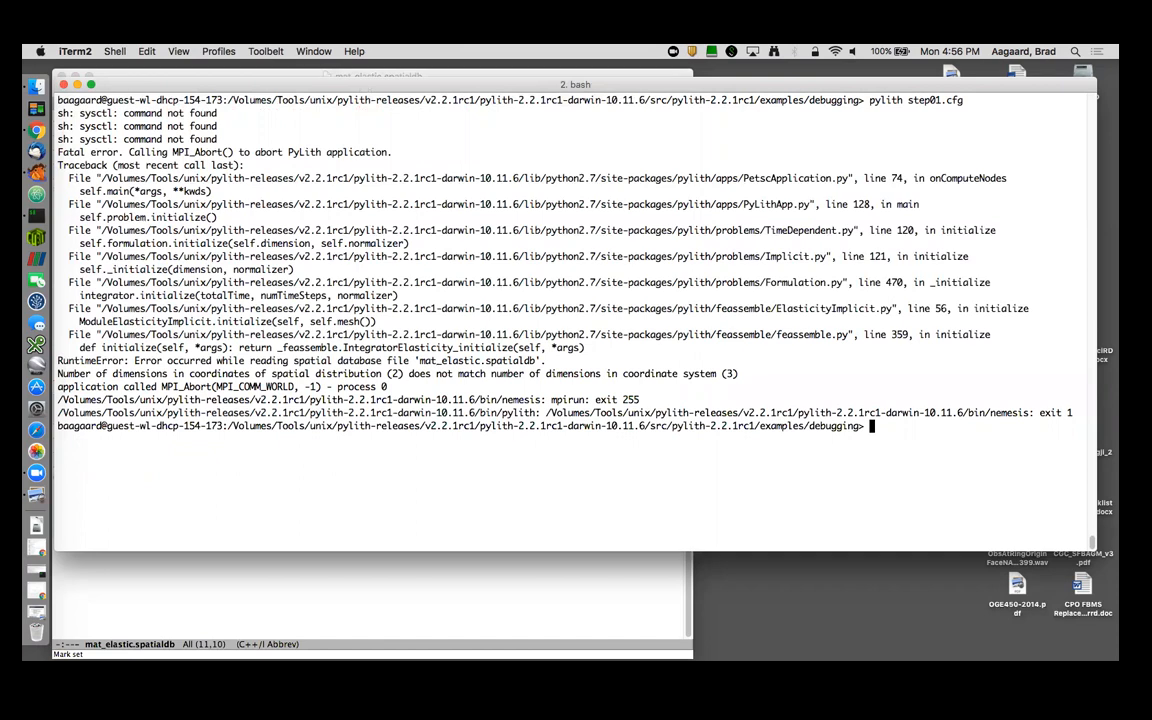
Step: Highlight the dimension-mismatch message (2 versus 3) in the PyLith error output
{"action": "double_click", "coordinate": [475, 361]}
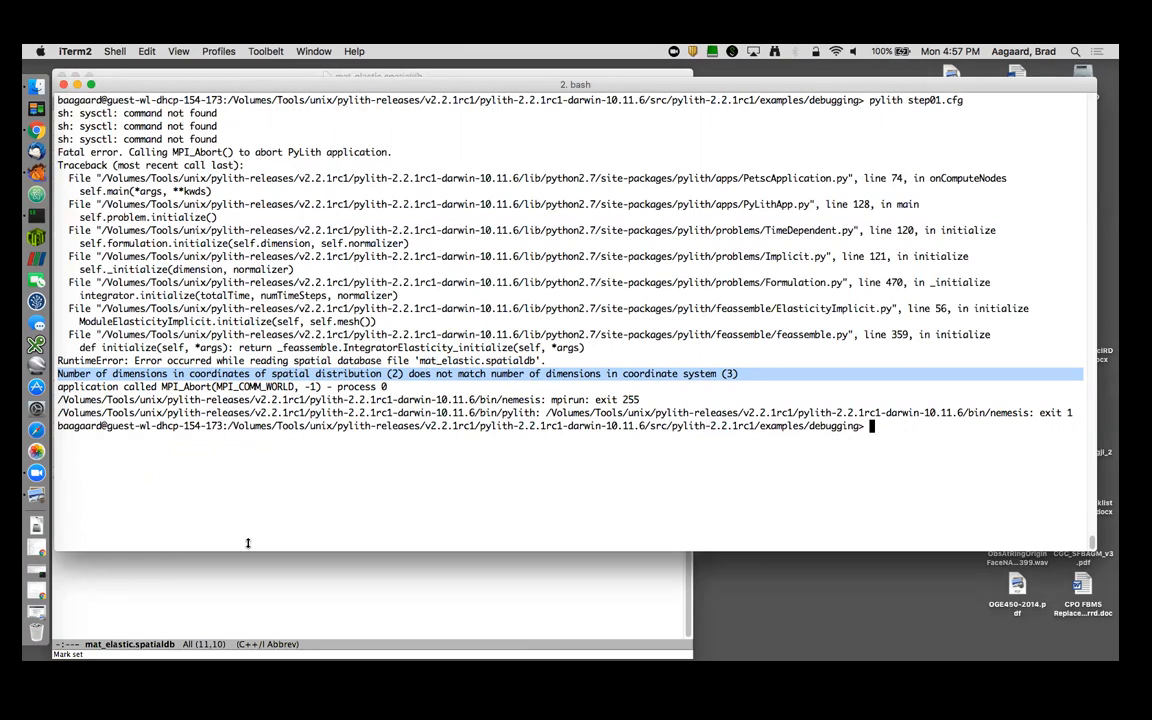
{"action": "mouse_move", "coordinate": [258, 584]}
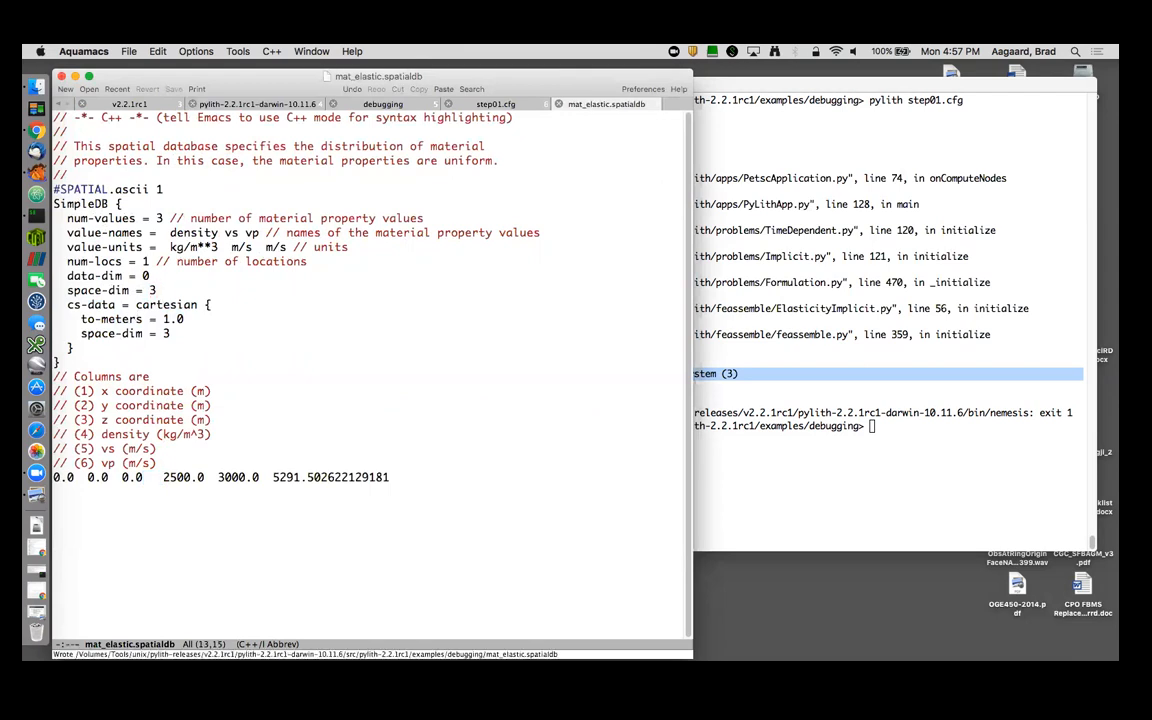
{"action": "mouse_move", "coordinate": [697, 280]}
{"action": "type", "text": "pylith step01.cfg"}
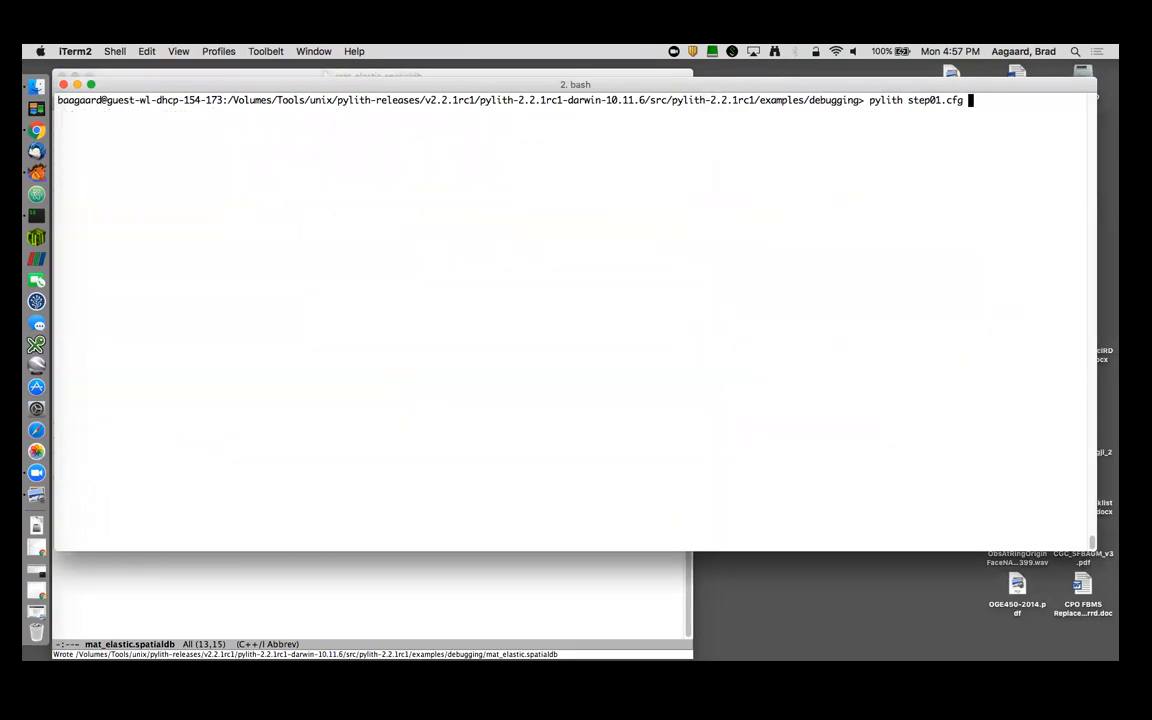
Step: Run the step01 simulation, which fails on face_zneg's overly constrained point
{"action": "key", "text": "Return"}
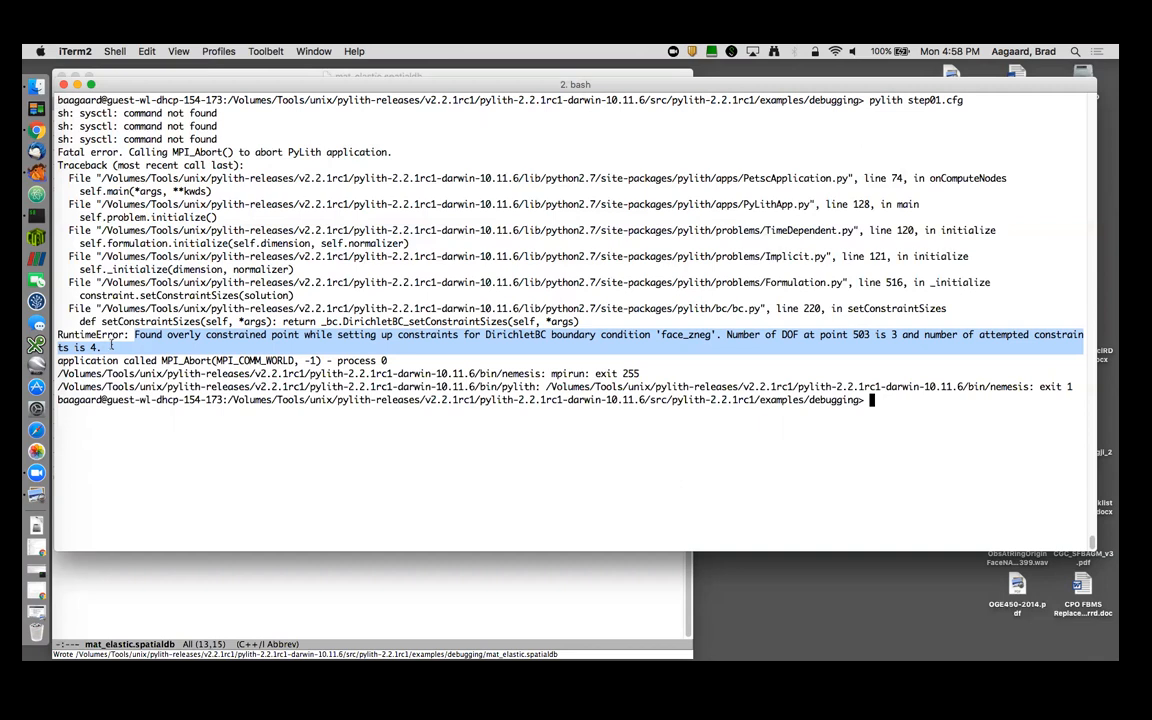
{"action": "mouse_move", "coordinate": [224, 584]}
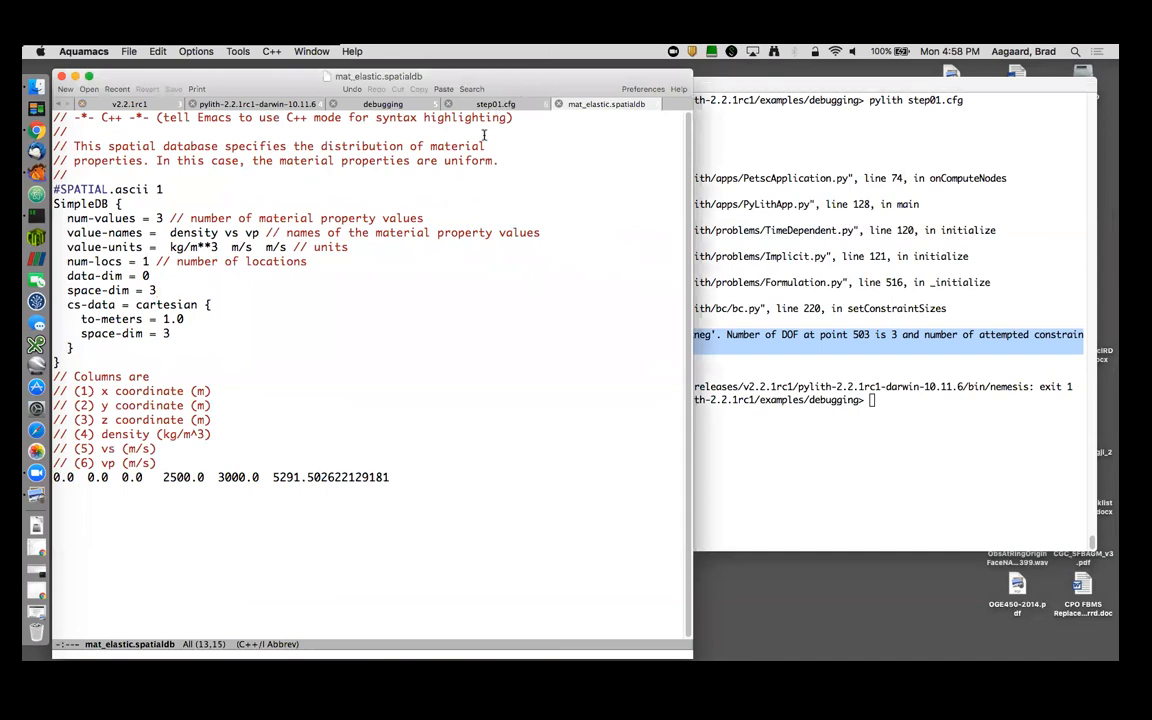
Step: Switch Aquamacs to the step01.cfg buffer
{"action": "left_click", "coordinate": [495, 103]}
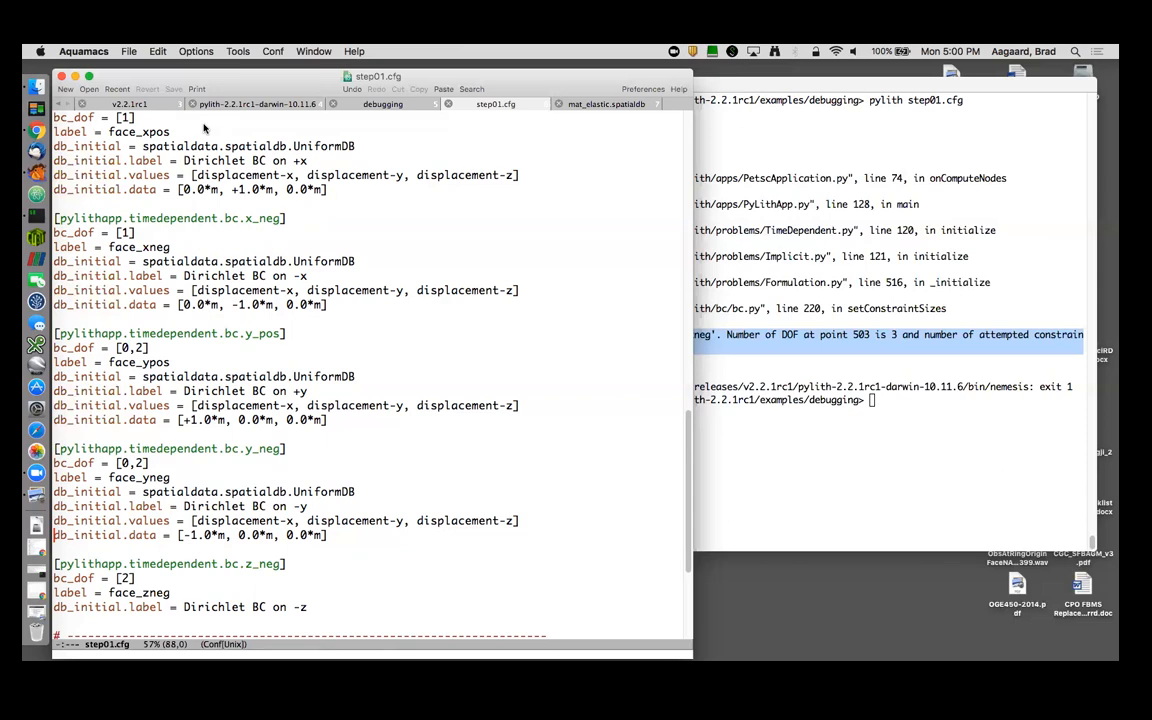
{"action": "mouse_move", "coordinate": [212, 168]}
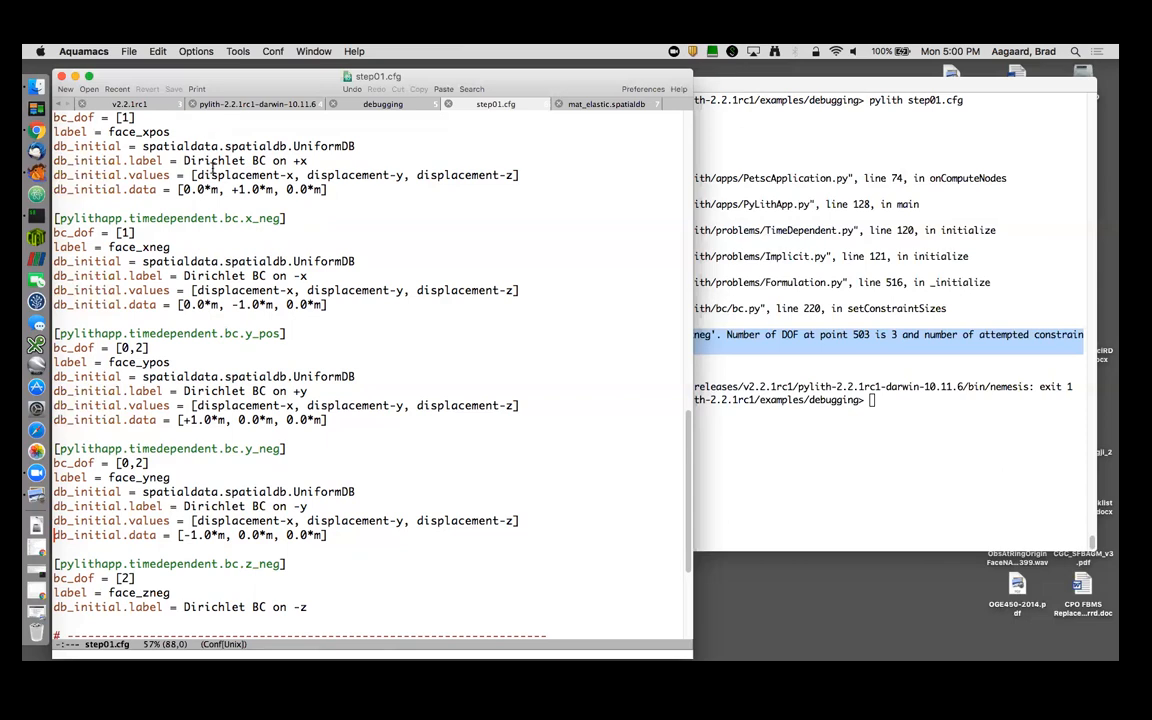
Step: Change bc_dof for y_pos and y_neg from [0,2] to [0]
{"action": "scroll", "scroll_direction": "down", "scroll_amount": 3}
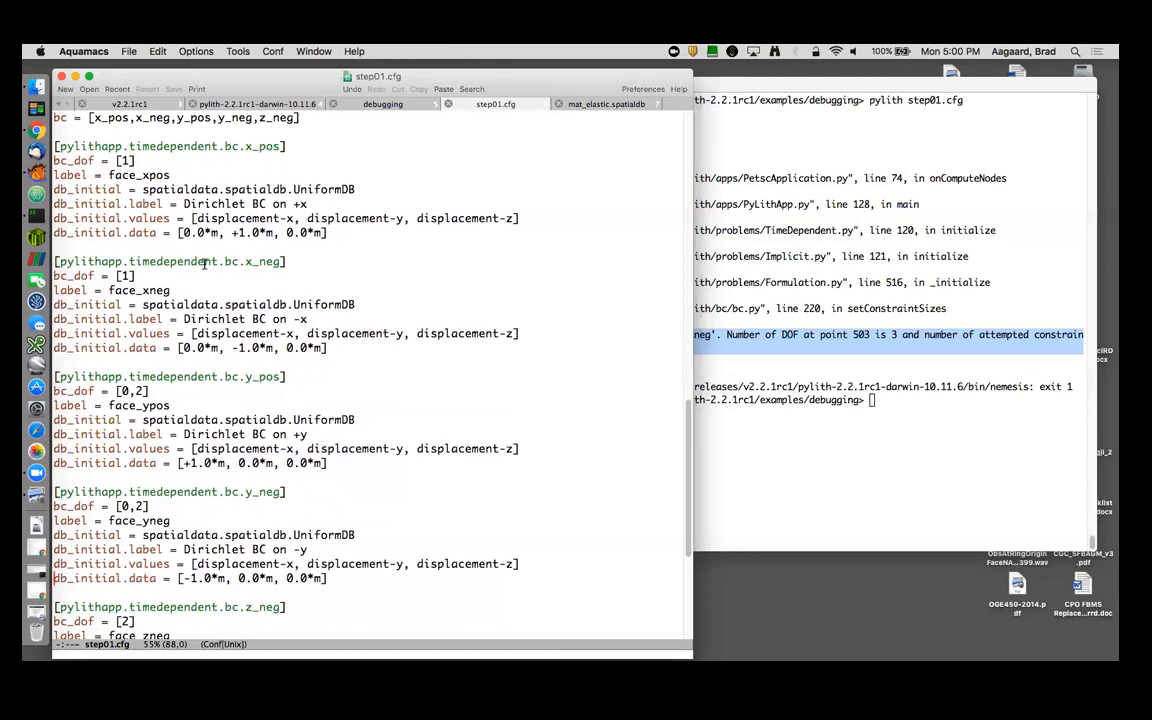
{"action": "scroll", "scroll_direction": "down", "scroll_amount": 3}
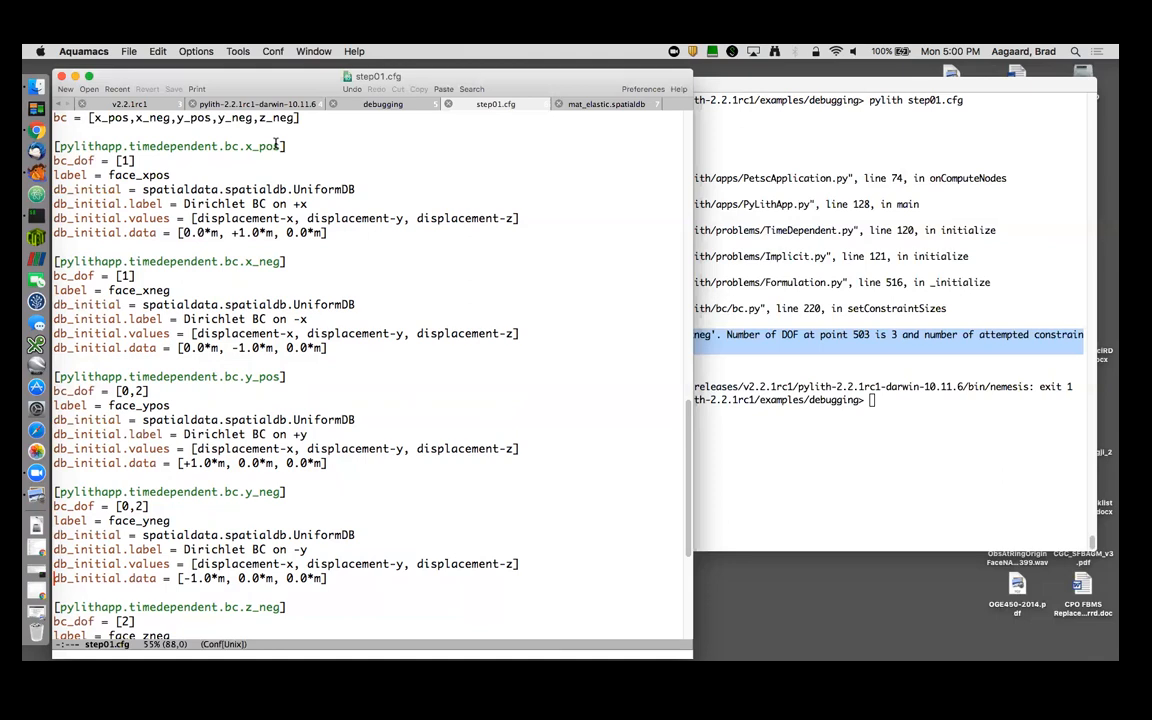
{"action": "scroll", "scroll_direction": "down", "scroll_amount": 3}
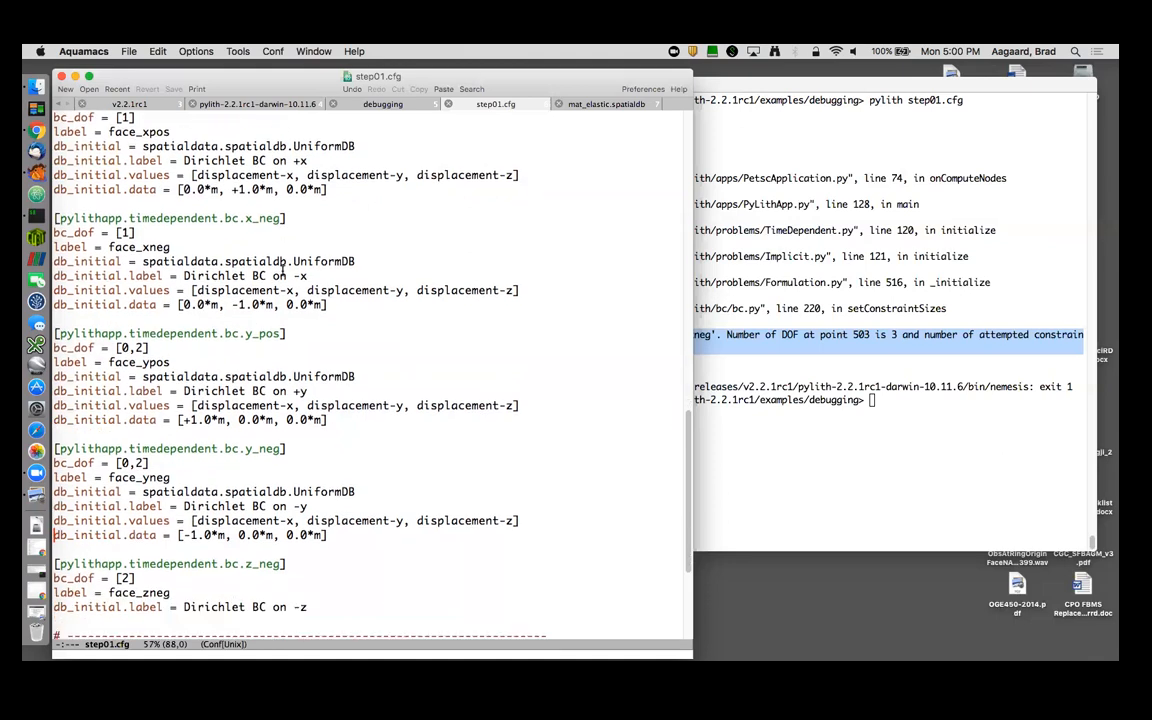
{"action": "scroll", "scroll_direction": "down", "scroll_amount": 3}
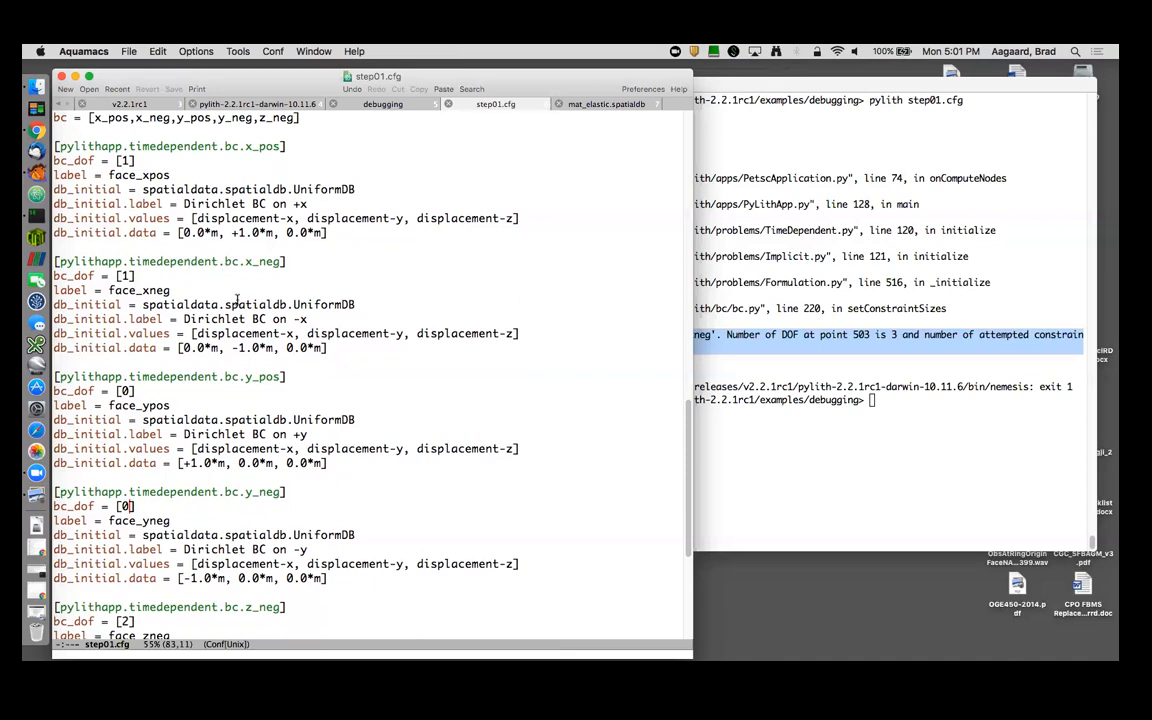
Step: Rerun 'pylith step01.cfg' and list output/ to confirm the step01 VTK files
{"action": "scroll", "scroll_direction": "down", "scroll_amount": 3}
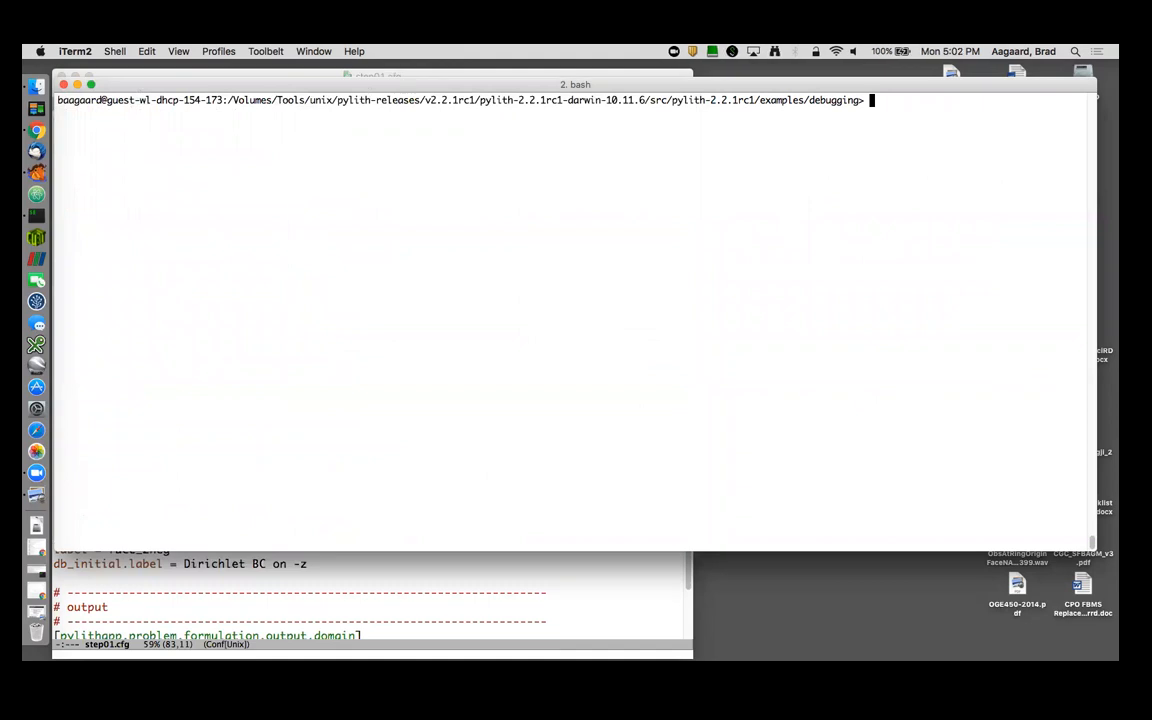
{"action": "type", "text": "pylith step01.cfg"}
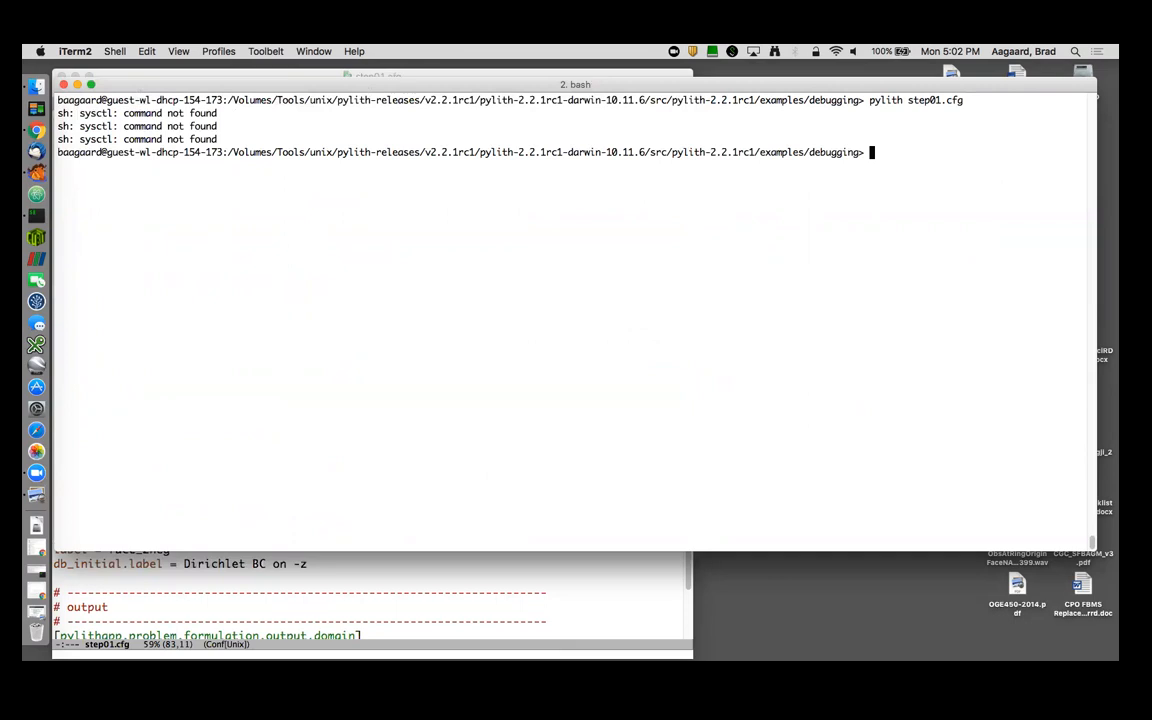
{"action": "type", "text": "ls output/"}
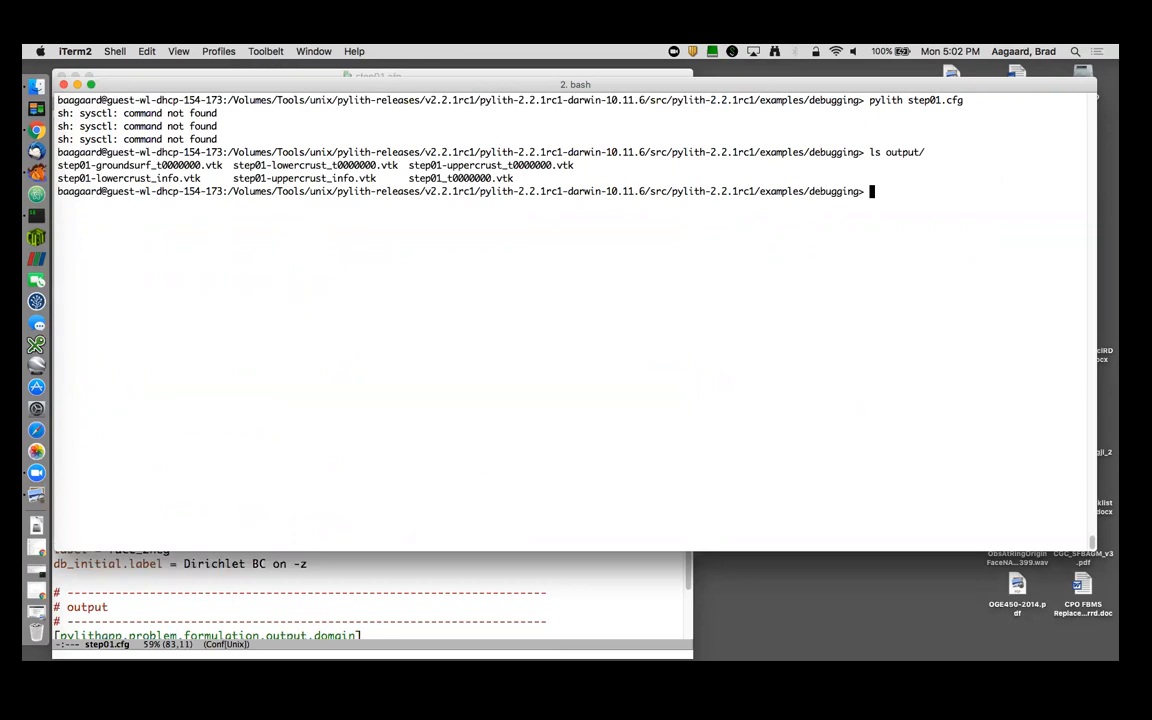
{"action": "mouse_move", "coordinate": [40, 165]}
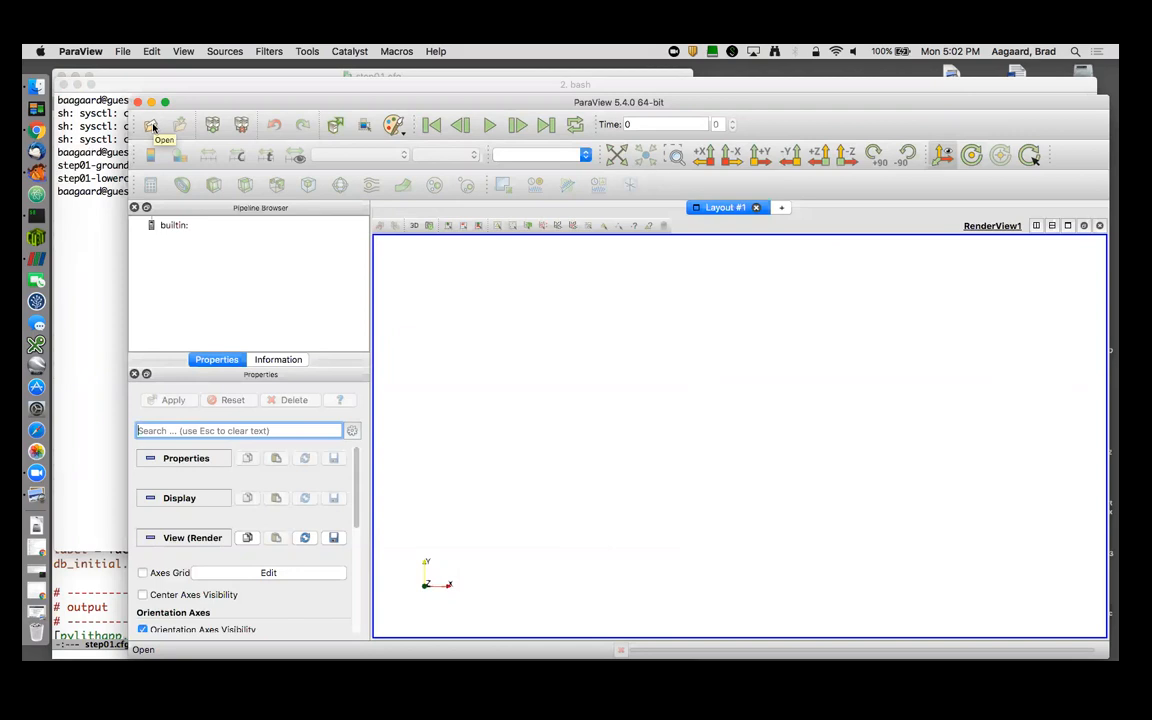
Step: Open a data file, browsing via the sidebar into the unix folder under /Volumes/Tools/
{"action": "left_click", "coordinate": [151, 124]}
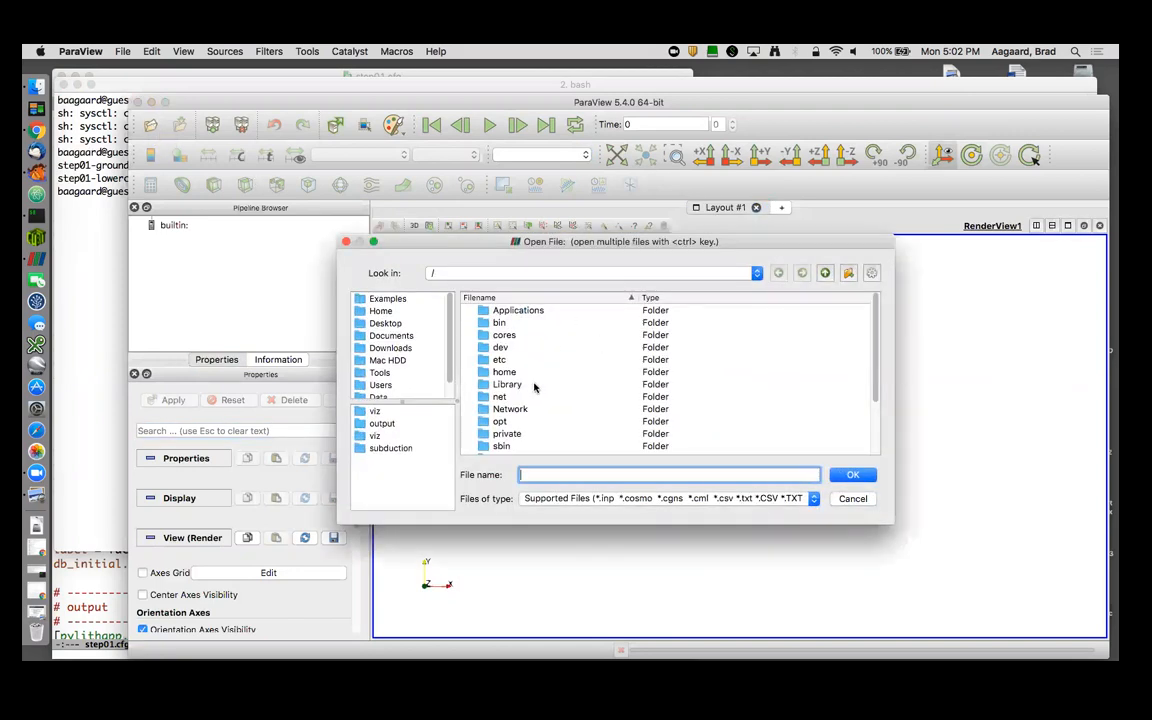
{"action": "double_click", "coordinate": [390, 448]}
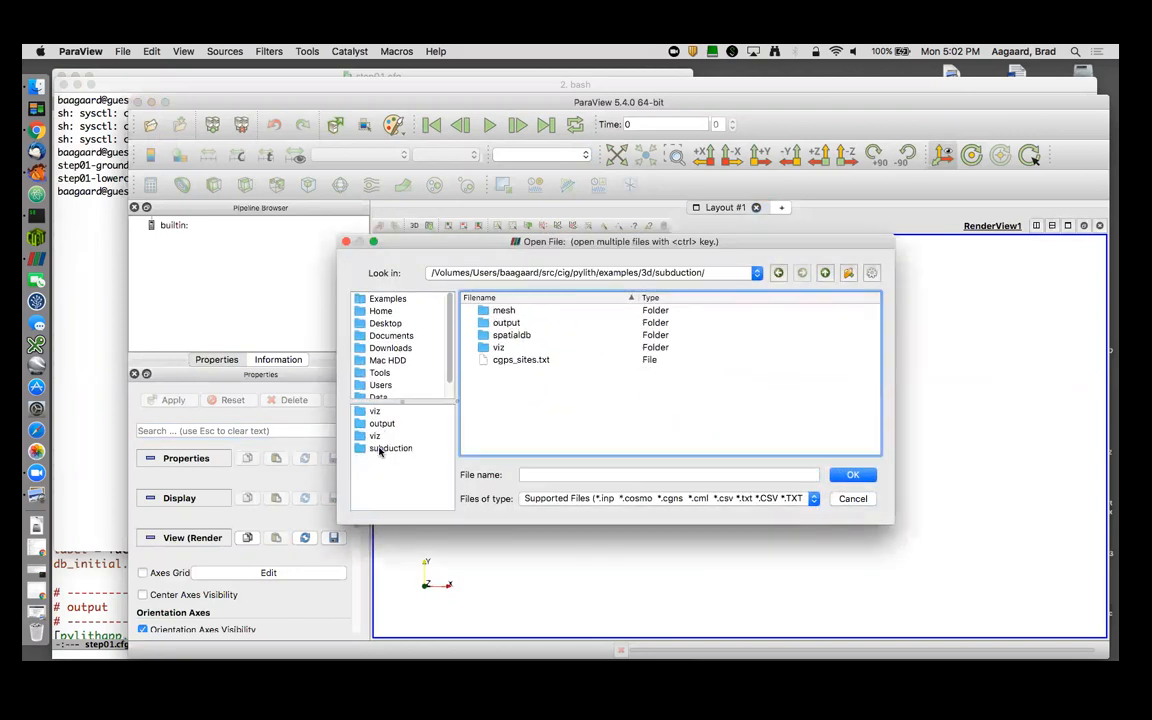
{"action": "left_click", "coordinate": [756, 272]}
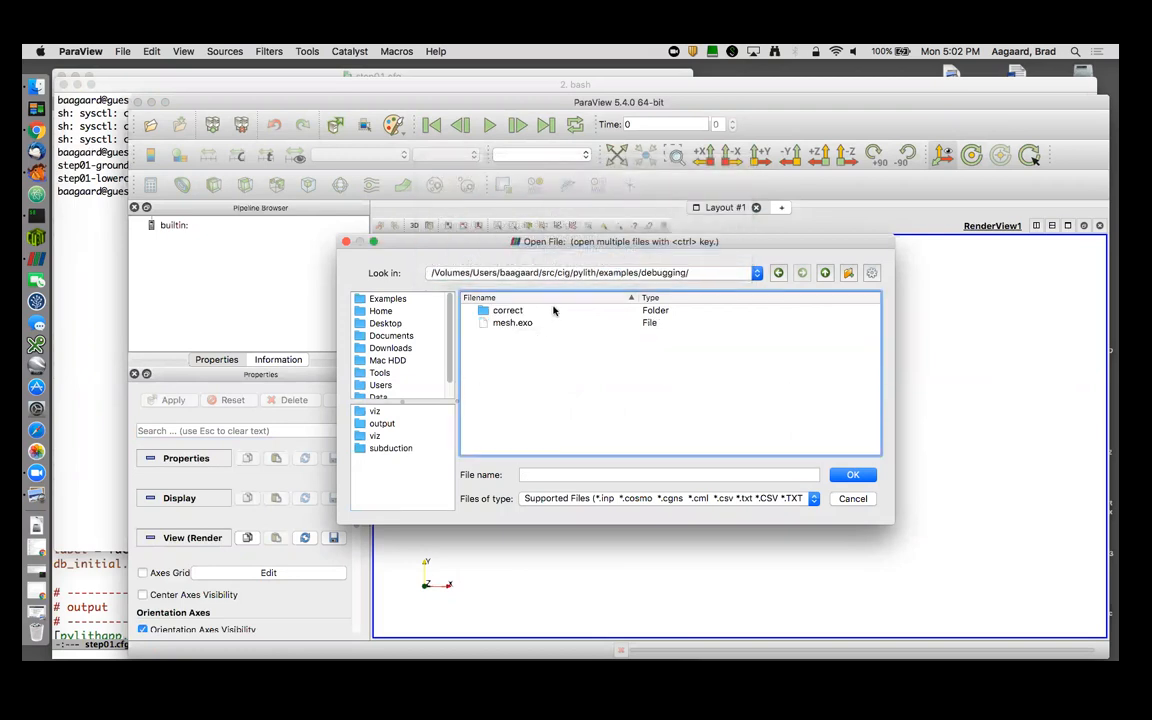
{"action": "mouse_move", "coordinate": [518, 323]}
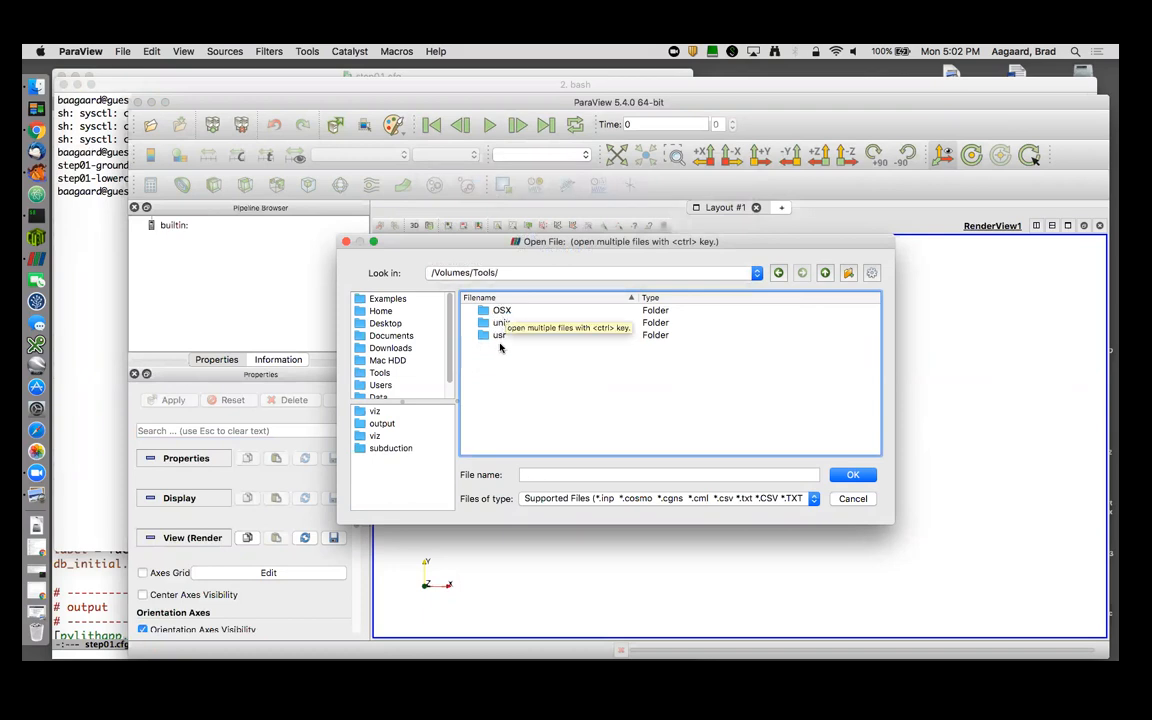
{"action": "double_click", "coordinate": [500, 322]}
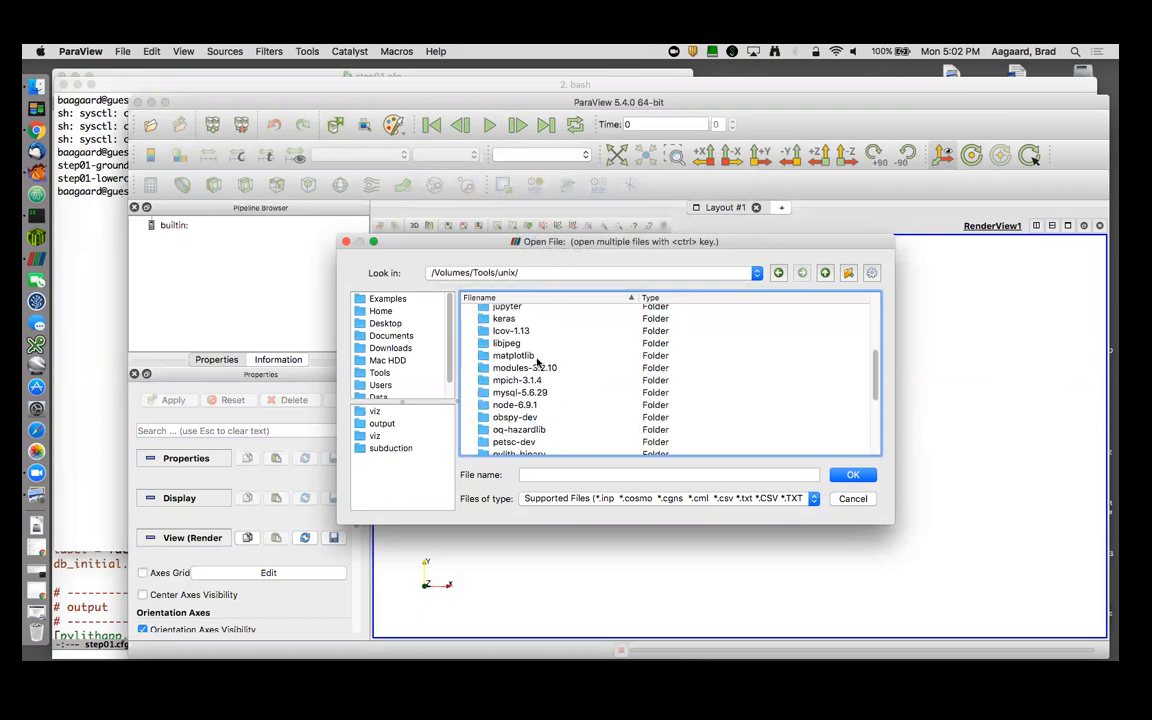
{"action": "scroll", "scroll_direction": "down", "scroll_amount": 3}
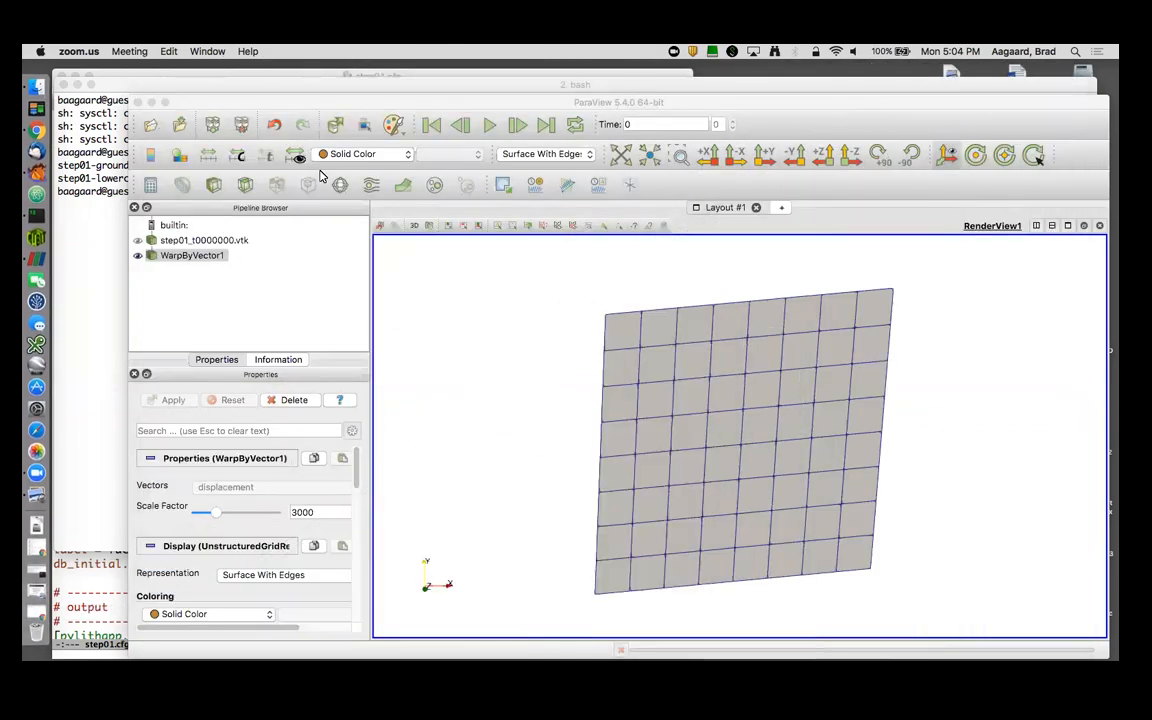
Step: Color the warped step01 mesh by the displacement Y component
{"action": "left_click", "coordinate": [365, 153]}
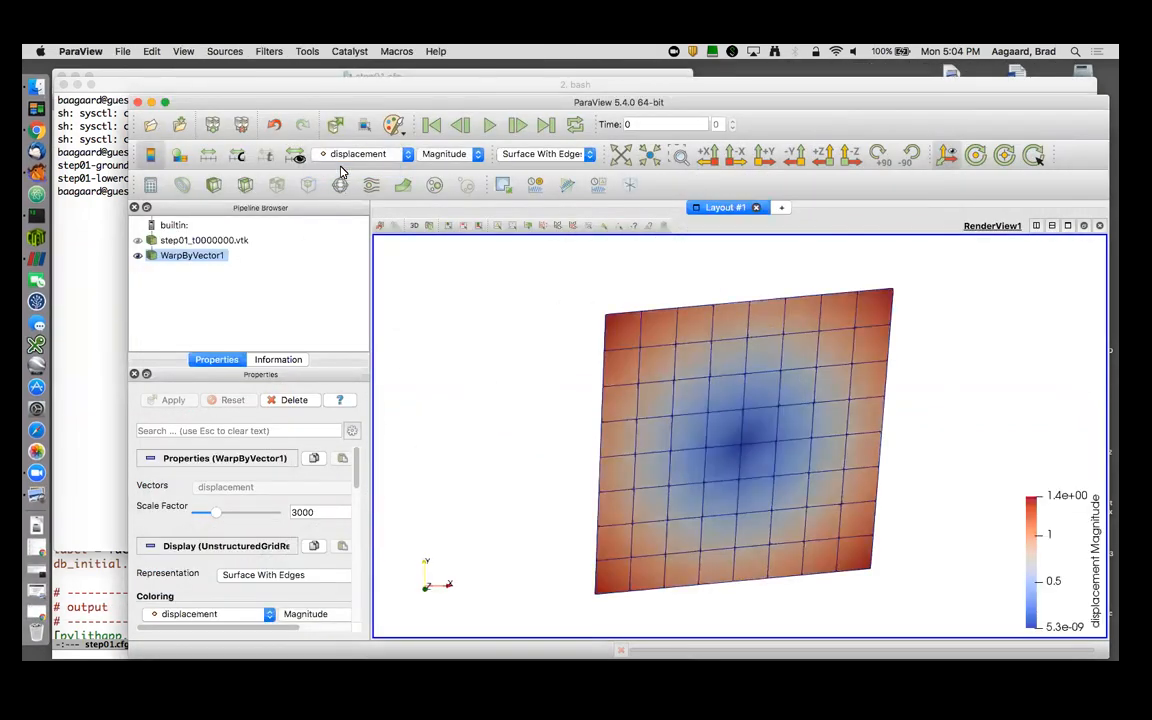
{"action": "left_click", "coordinate": [450, 153]}
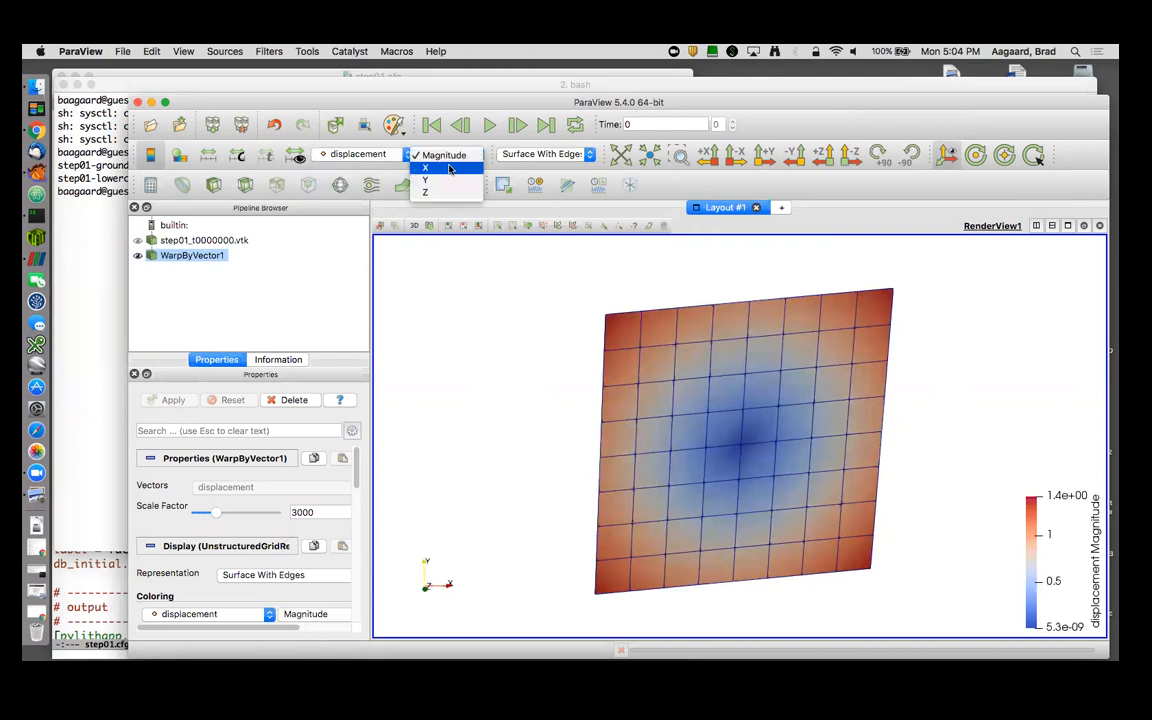
{"action": "left_click", "coordinate": [425, 155]}
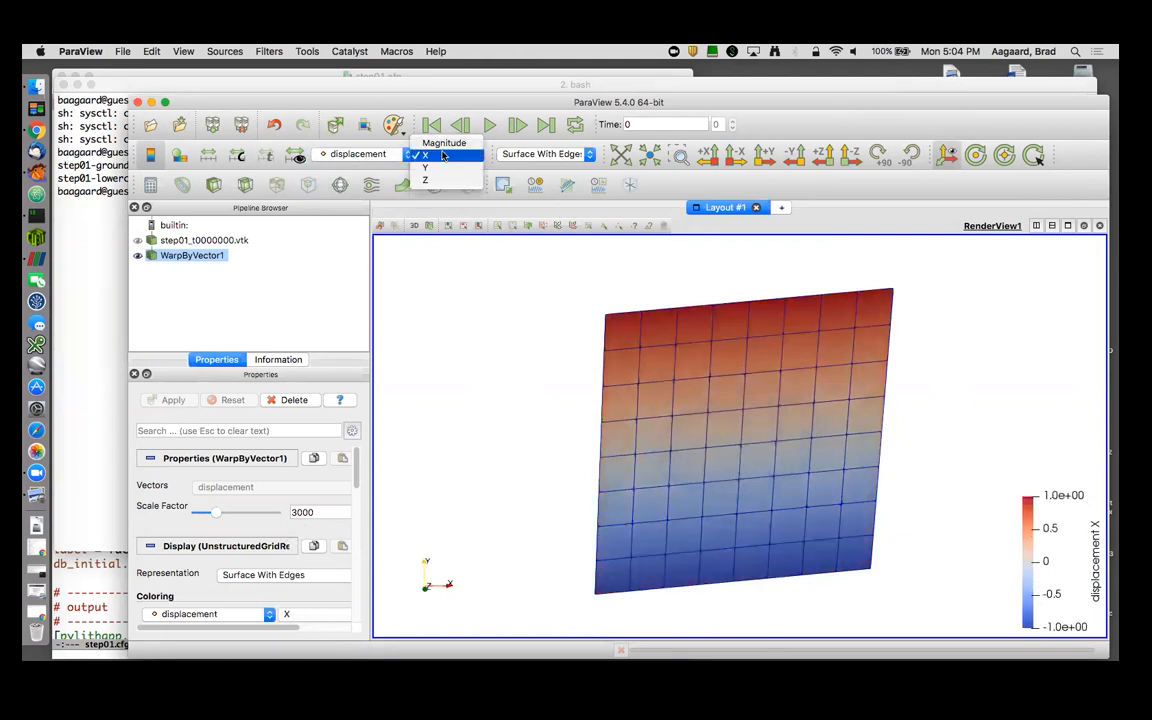
{"action": "left_click", "coordinate": [425, 167]}
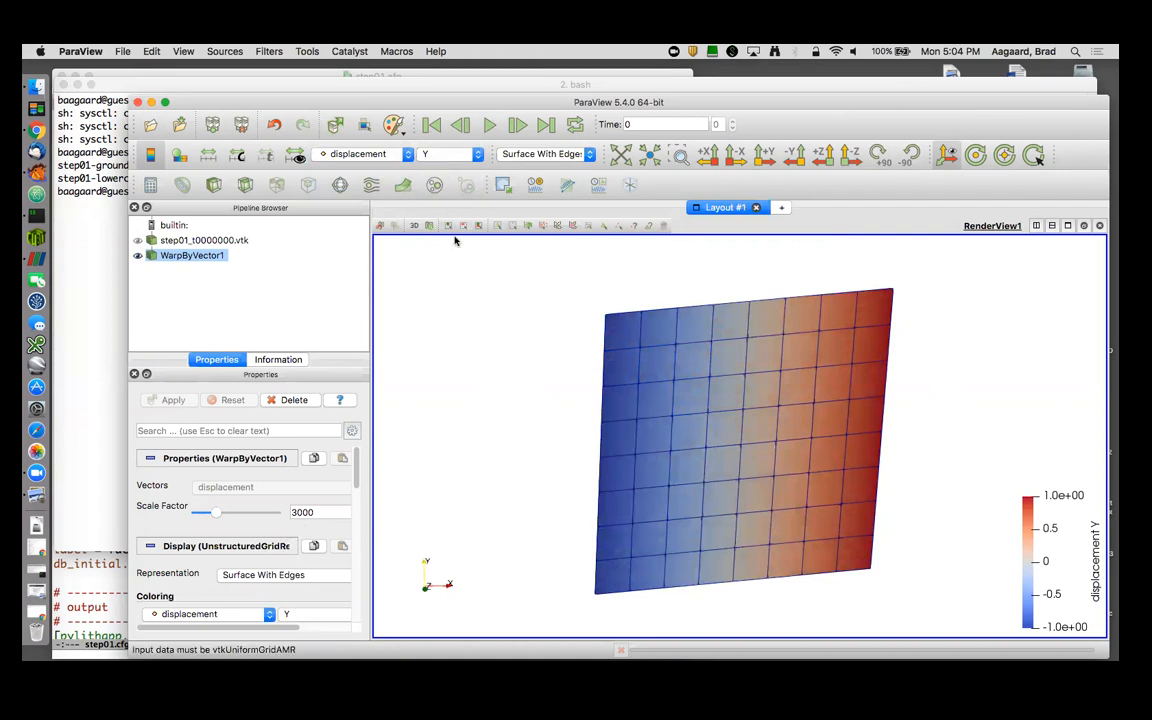
{"action": "mouse_move", "coordinate": [341, 186]}
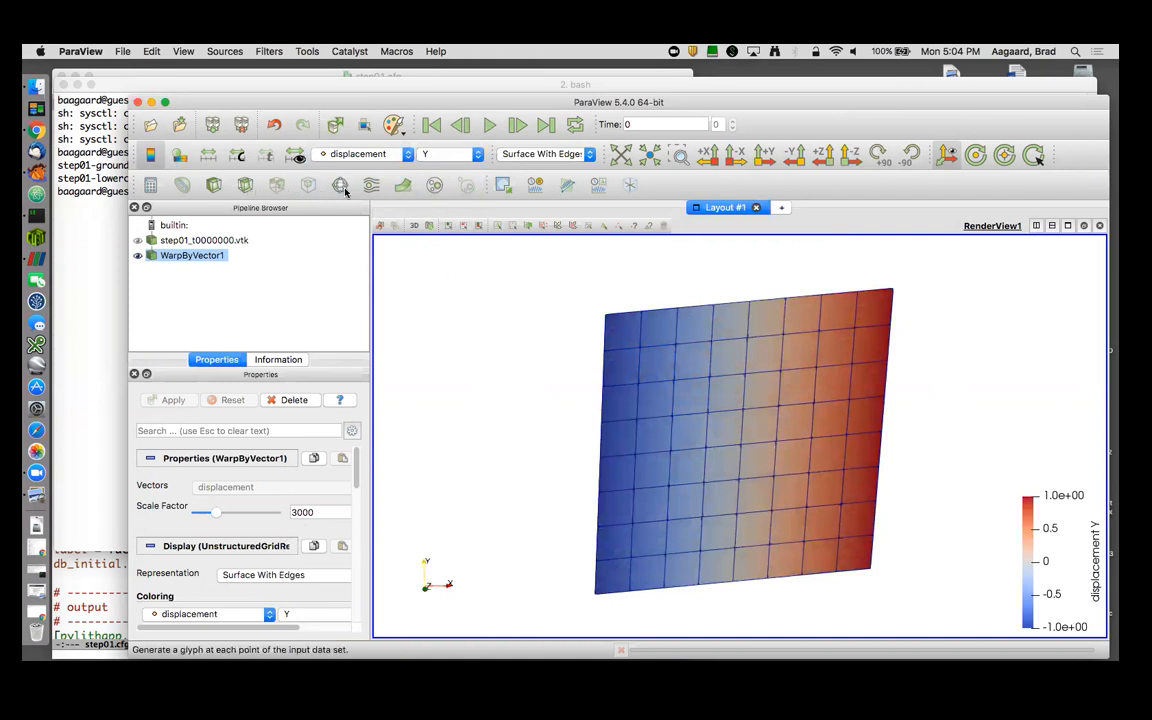
Step: Add a Glyph filter to the warped mesh with scale factor 4000
{"action": "left_click", "coordinate": [341, 184]}
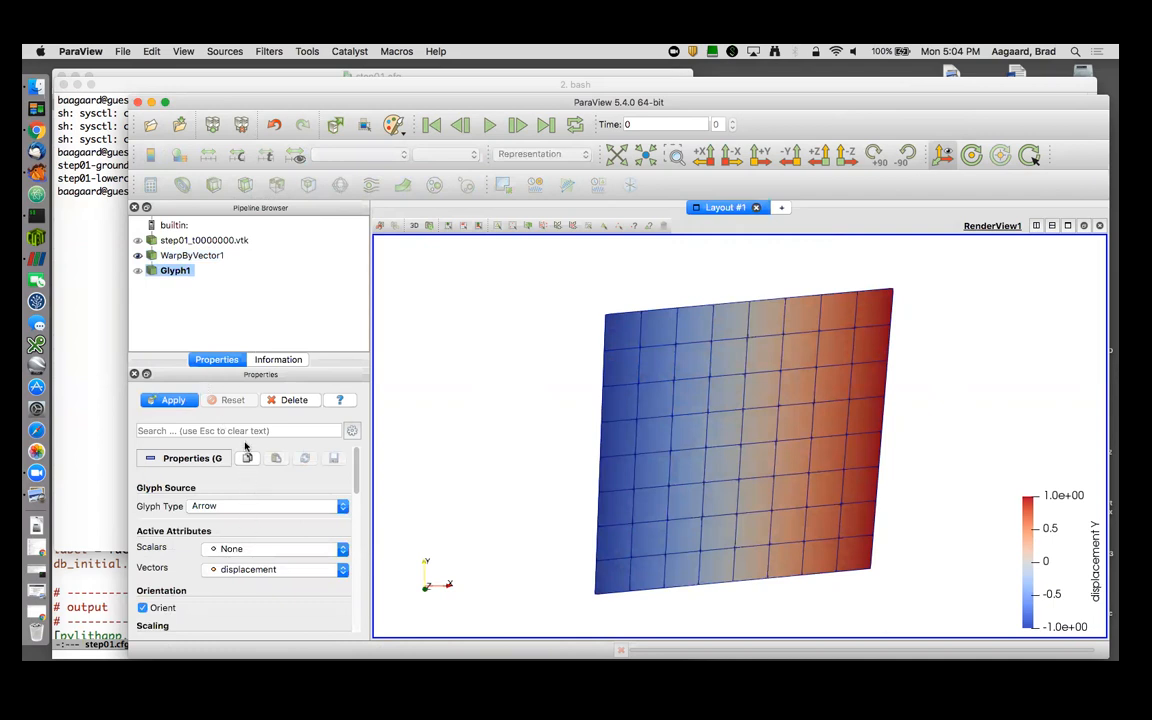
{"action": "mouse_move", "coordinate": [357, 478]}
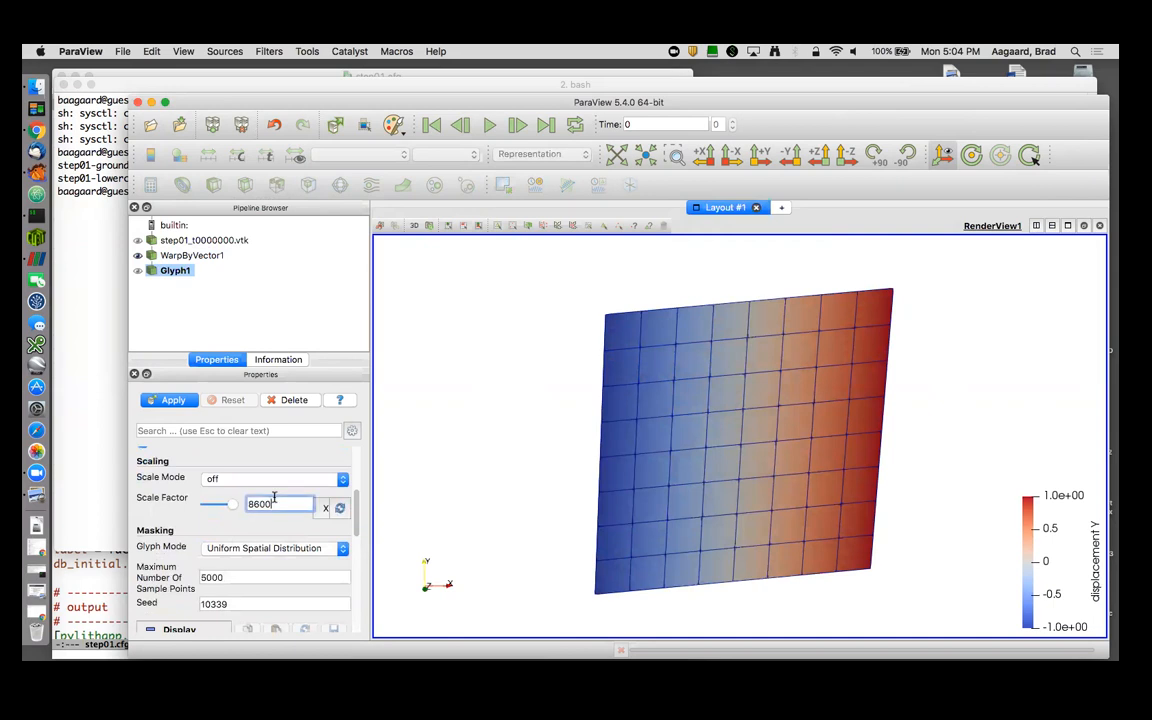
{"action": "type", "text": "4000"}
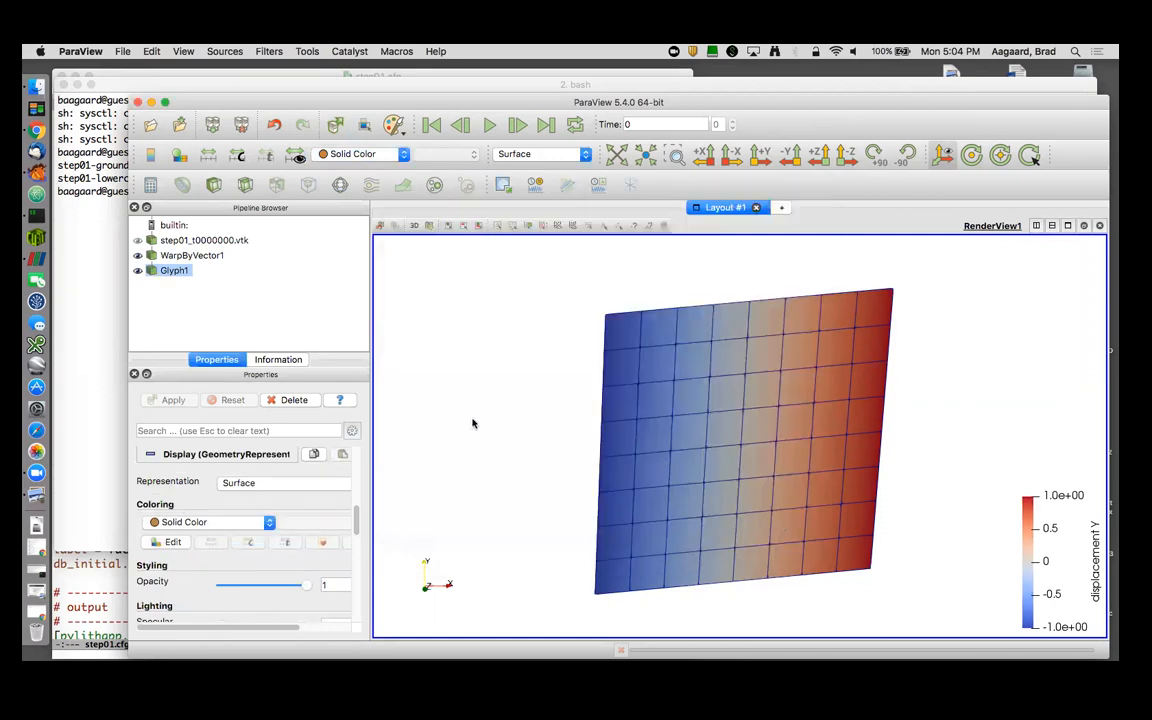
Step: Set the Glyph1 Masking glyph mode to All Points
{"action": "scroll", "scroll_direction": "down", "scroll_amount": 3}
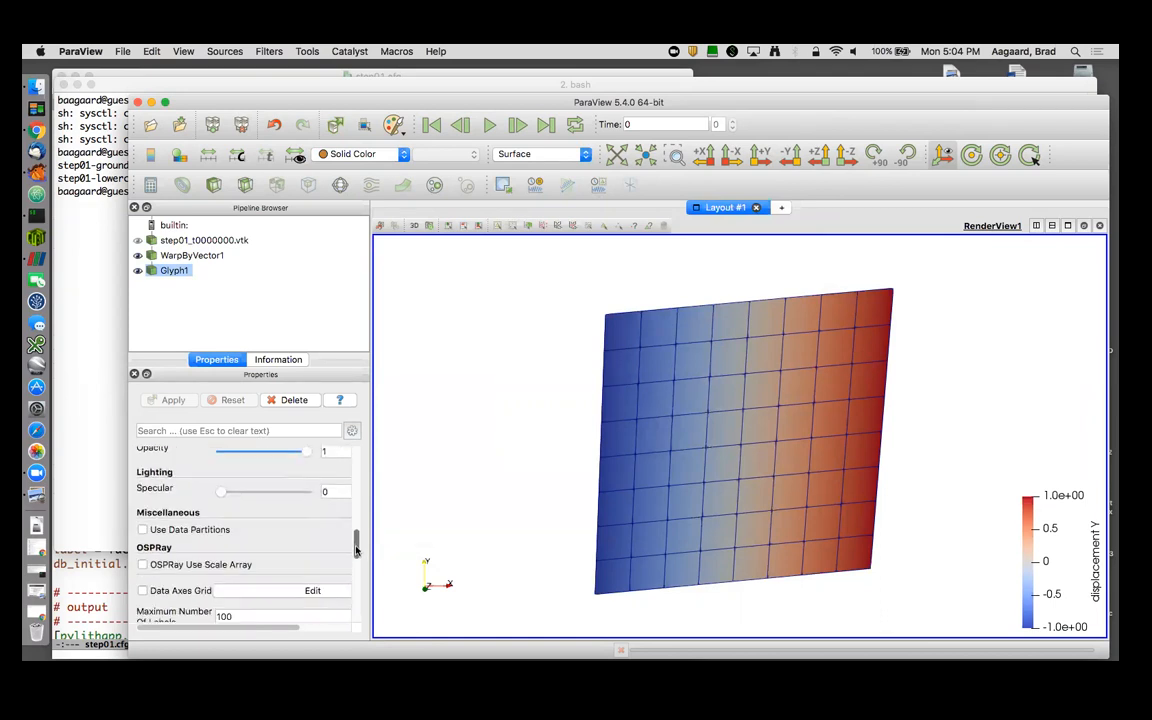
{"action": "scroll", "scroll_direction": "down", "scroll_amount": 3}
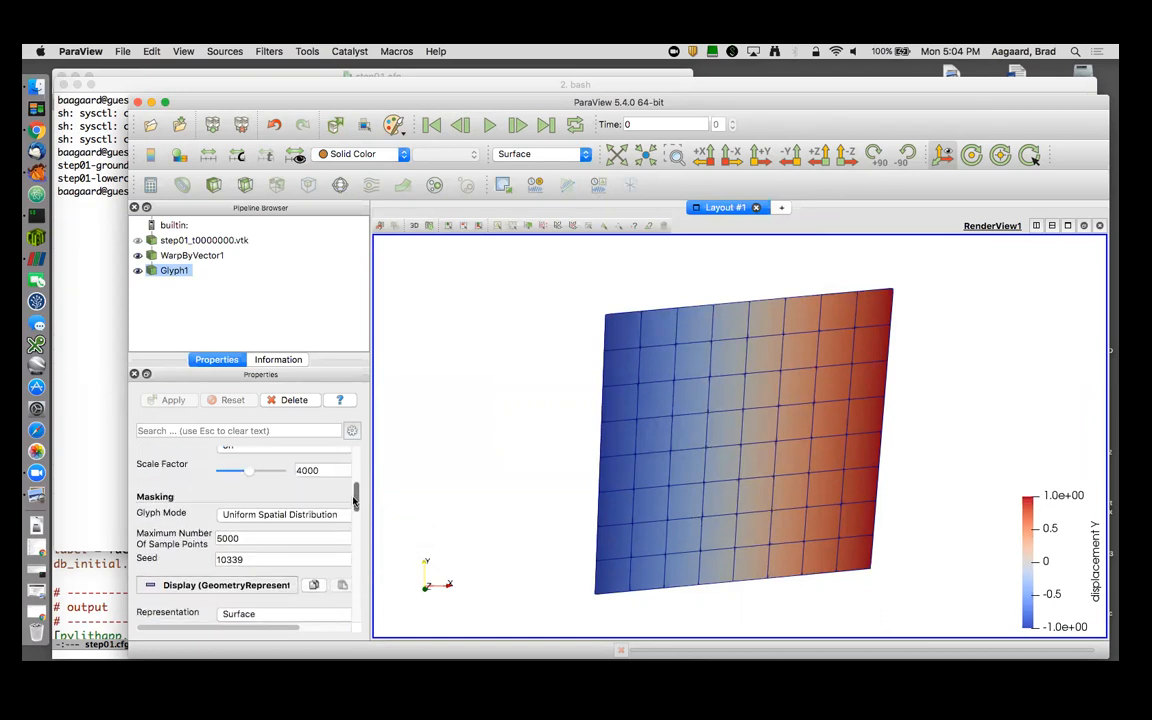
{"action": "left_click", "coordinate": [280, 513]}
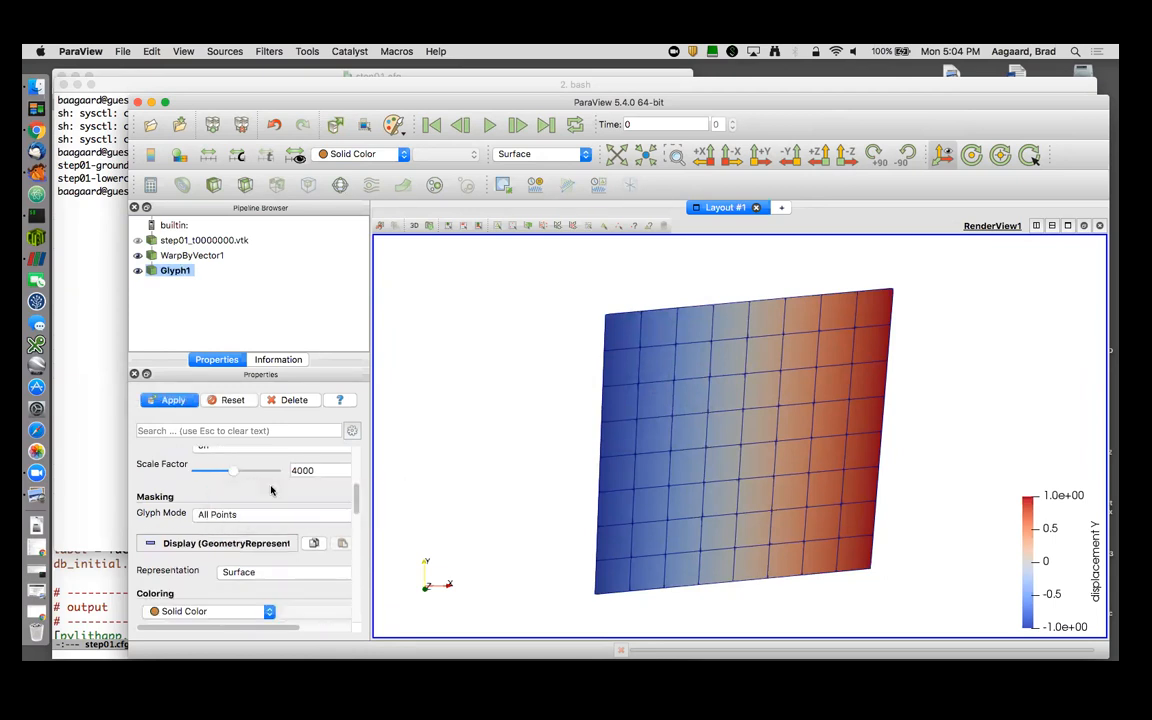
{"action": "left_click", "coordinate": [172, 399]}
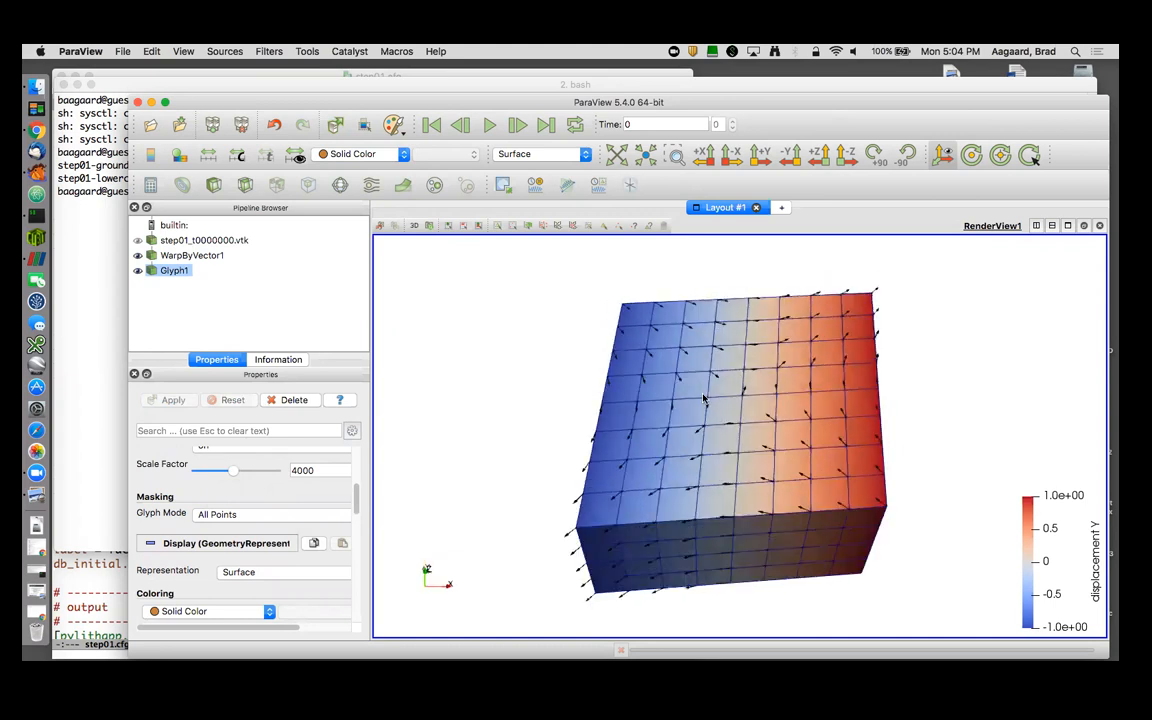
Step: Orbit the model, then scroll Glyph1 properties to Scaling to set Scale Mode to vector
{"action": "left_click_drag", "start_coordinate": [720, 400], "coordinate": [710, 420]}
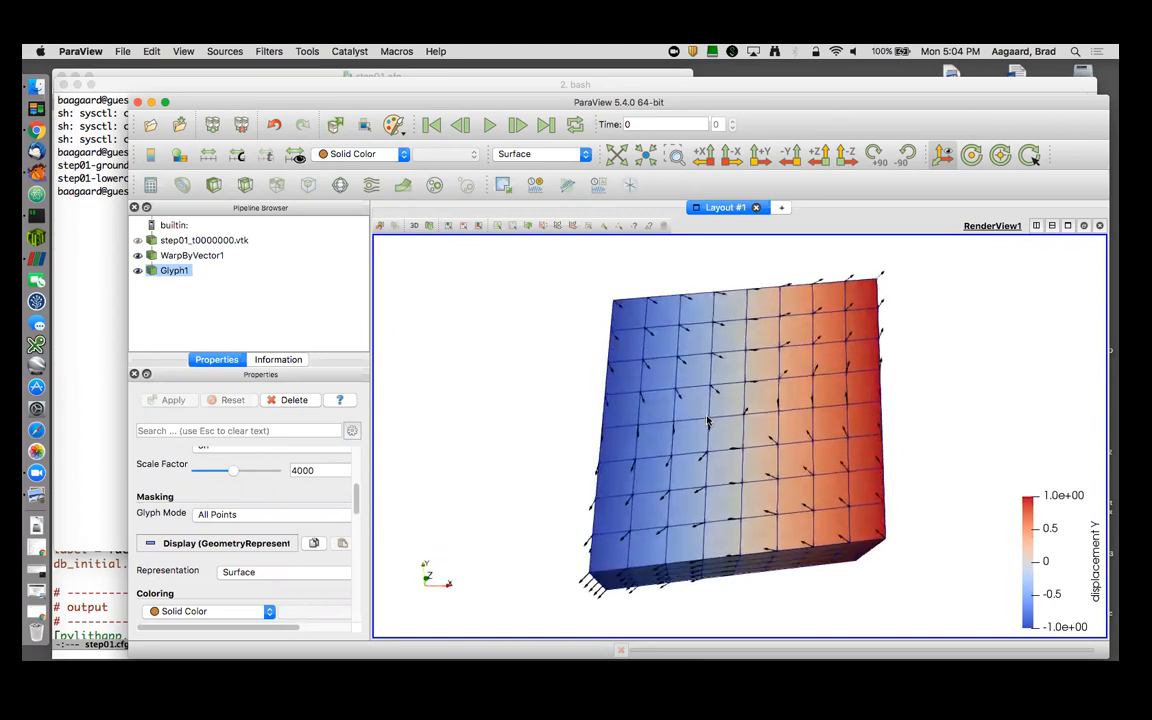
{"action": "left_click_drag", "start_coordinate": [707, 422], "coordinate": [735, 470]}
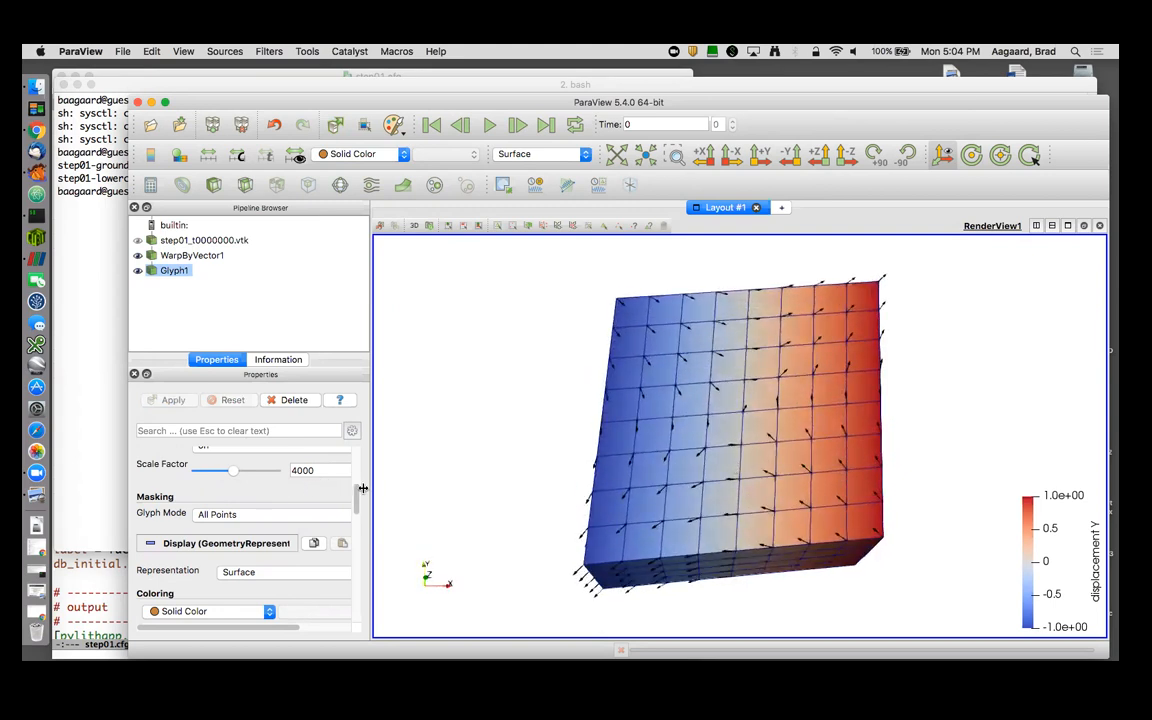
{"action": "scroll", "scroll_direction": "down", "scroll_amount": 3}
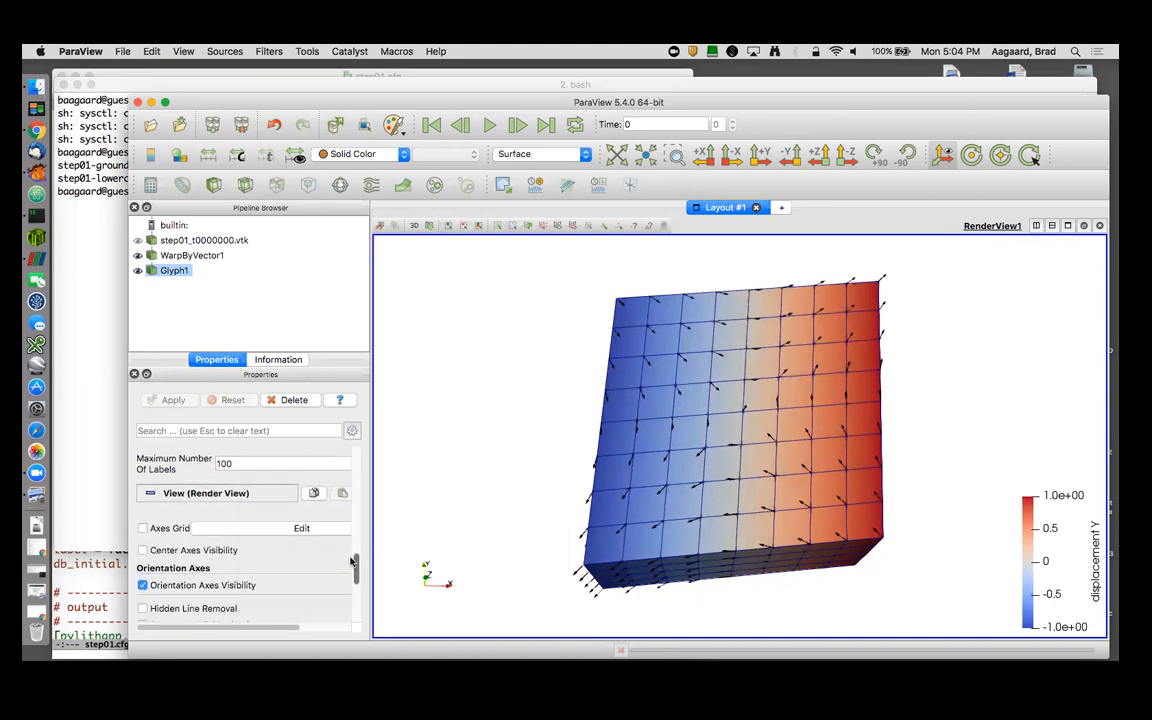
{"action": "scroll", "scroll_direction": "down", "scroll_amount": 3}
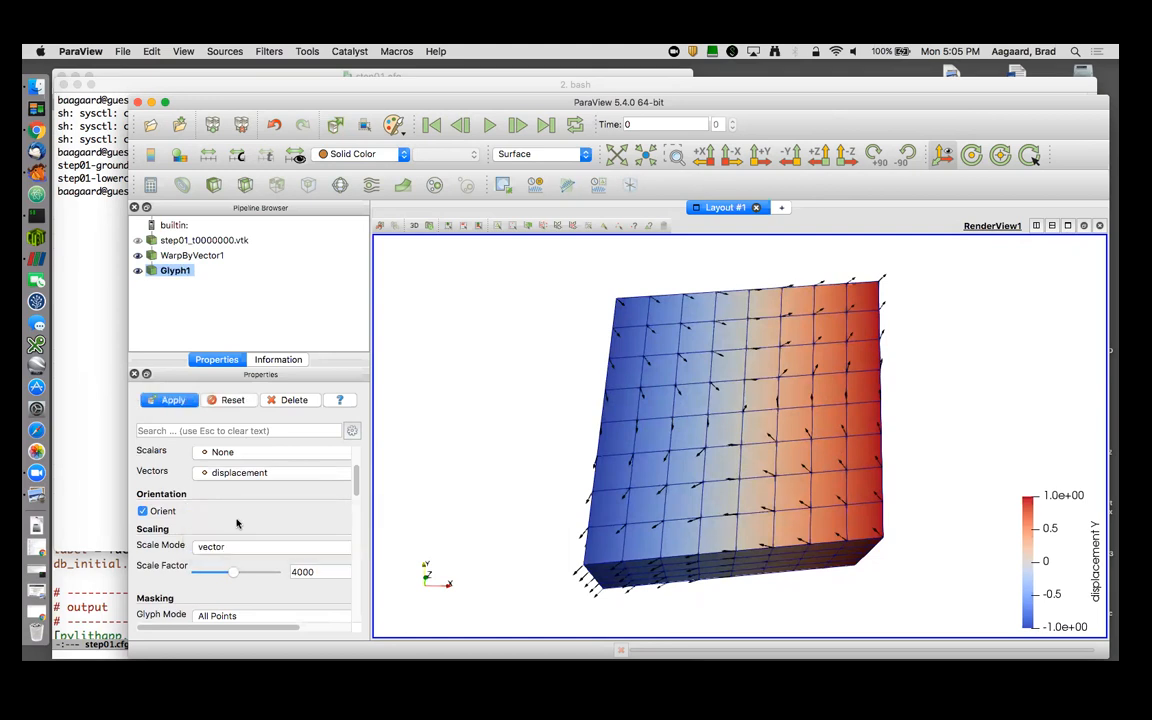
Step: Apply vector glyph scaling, rotate the mesh toward face-on, and bring the terminal forward
{"action": "left_click", "coordinate": [172, 400]}
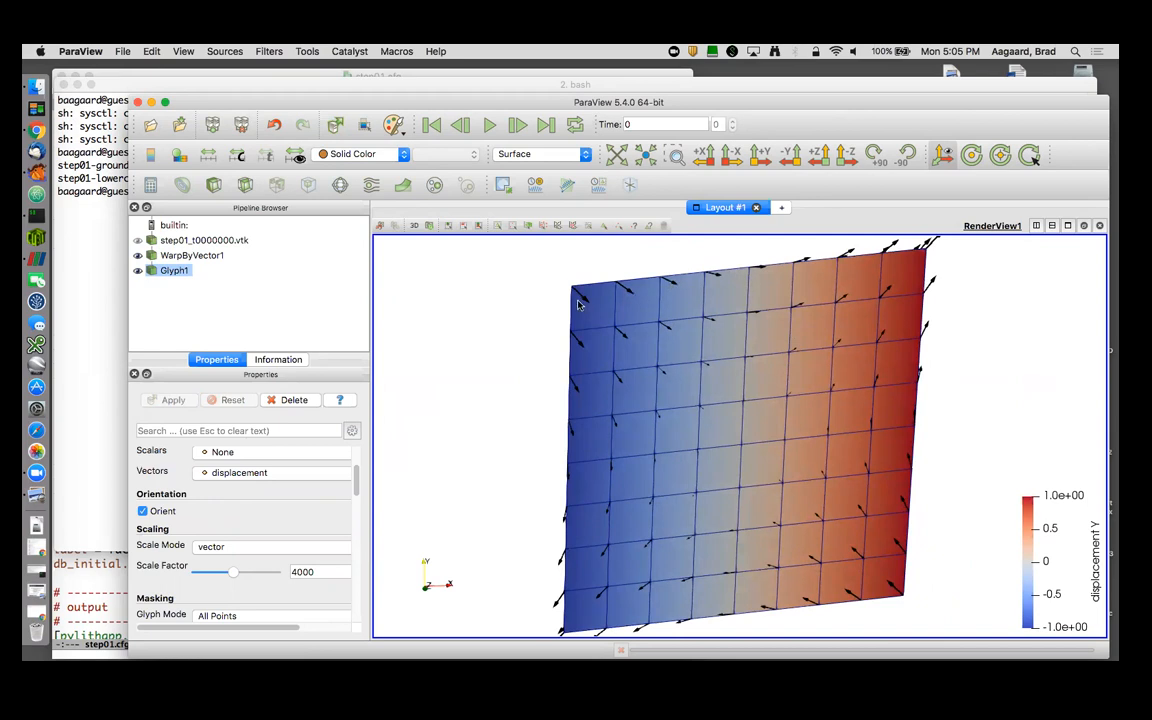
{"action": "mouse_move", "coordinate": [685, 278]}
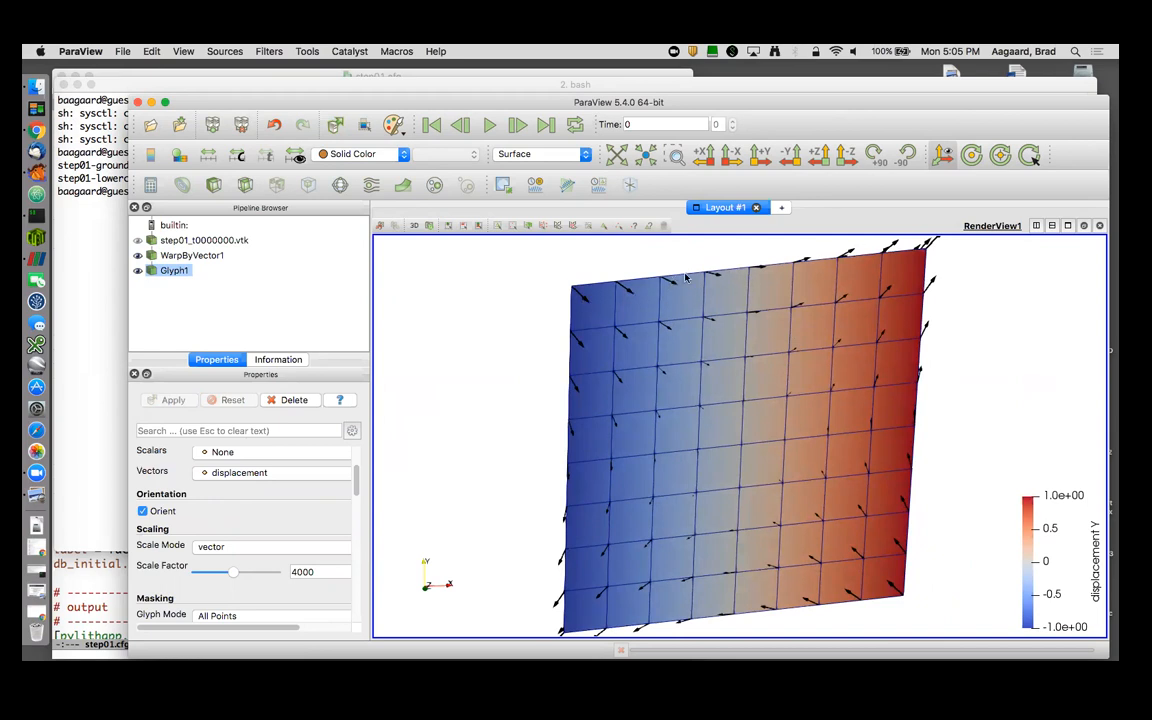
{"action": "mouse_move", "coordinate": [549, 270]}
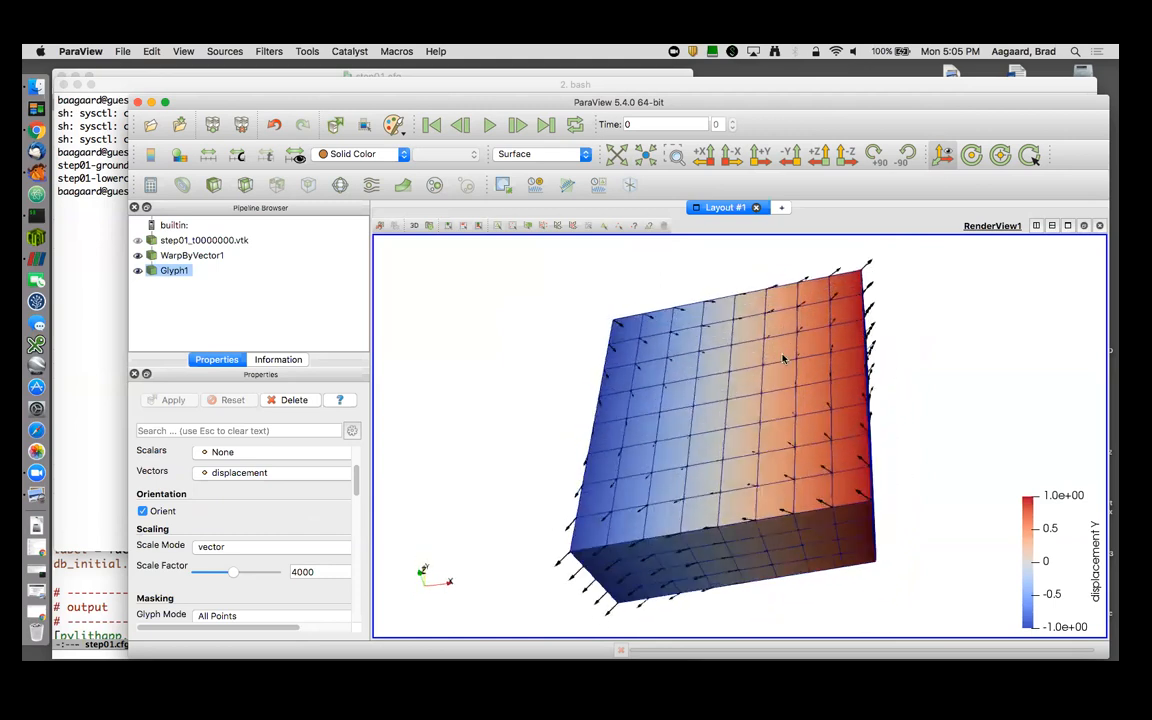
{"action": "left_click_drag", "start_coordinate": [780, 360], "coordinate": [808, 376]}
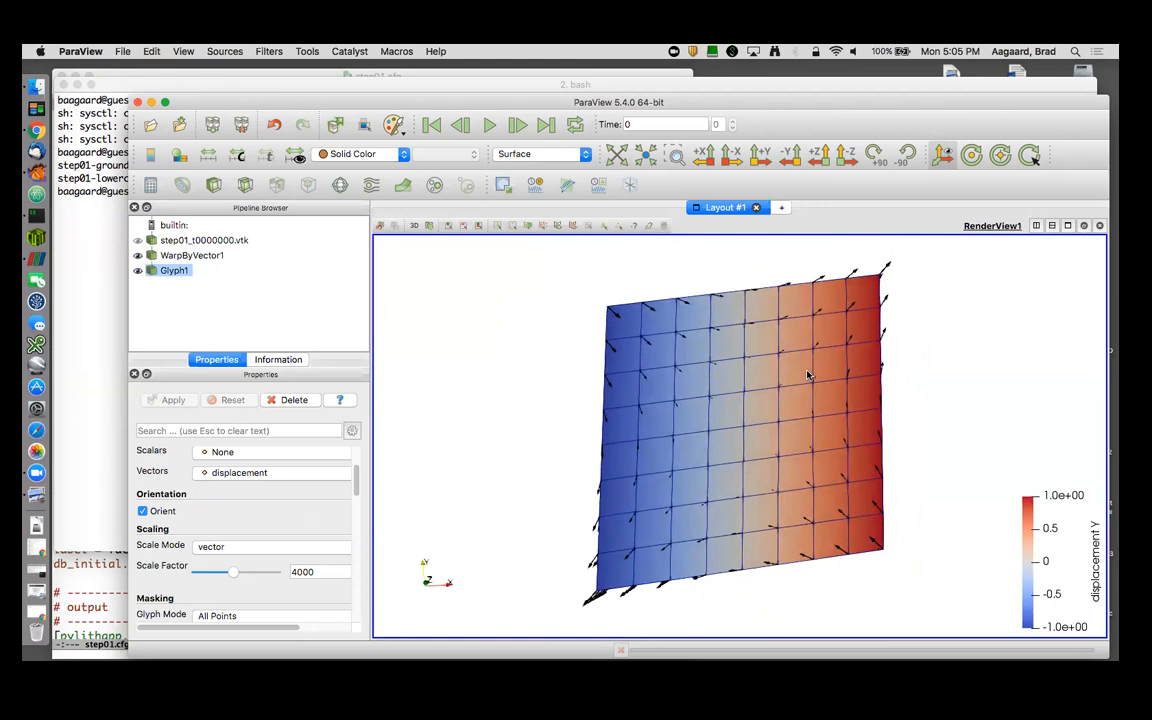
{"action": "mouse_move", "coordinate": [510, 195]}
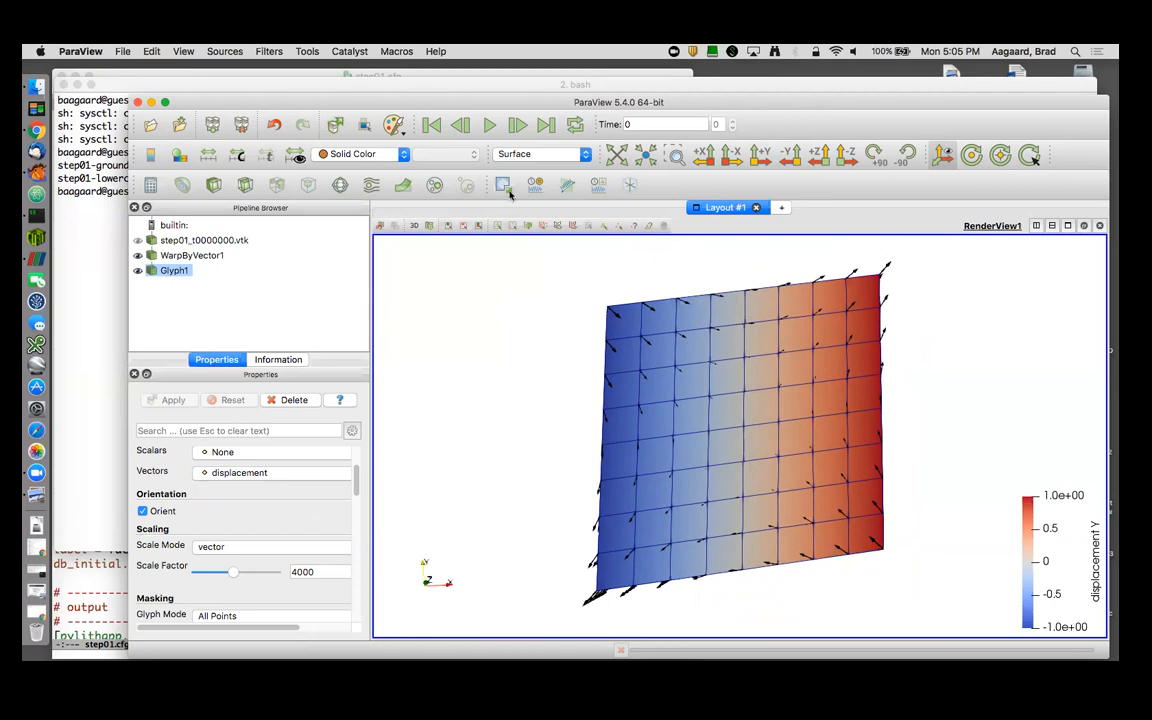
{"action": "left_click", "coordinate": [80, 51]}
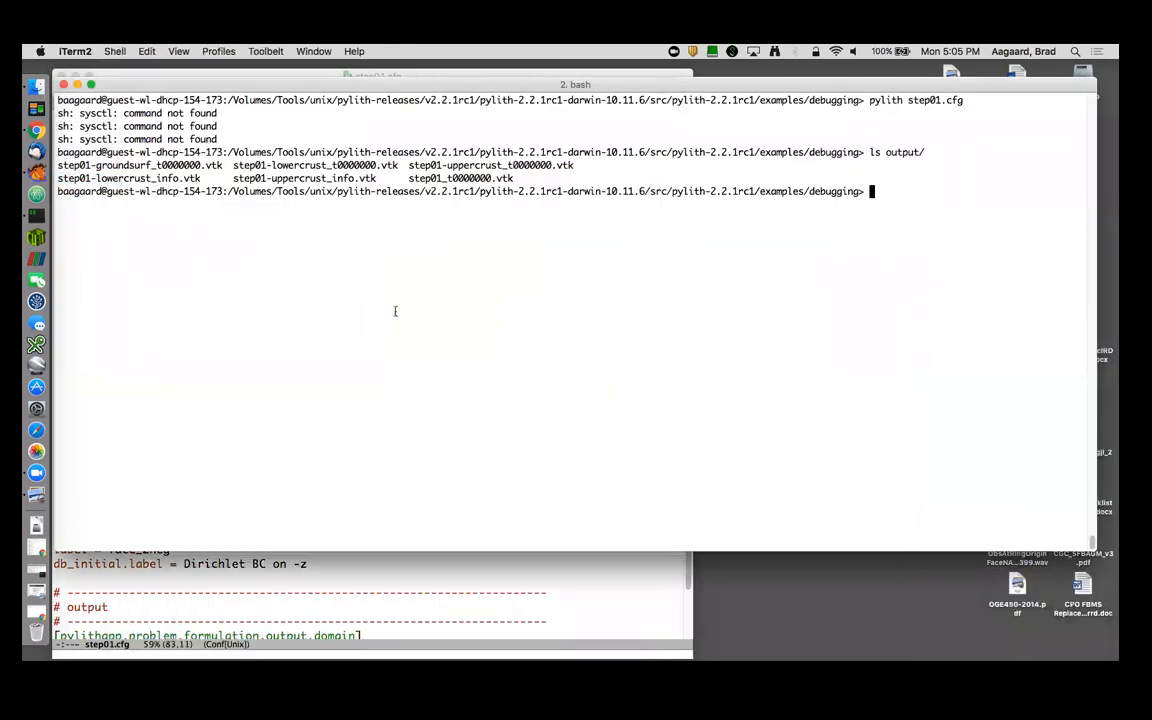
{"action": "mouse_move", "coordinate": [361, 331]}
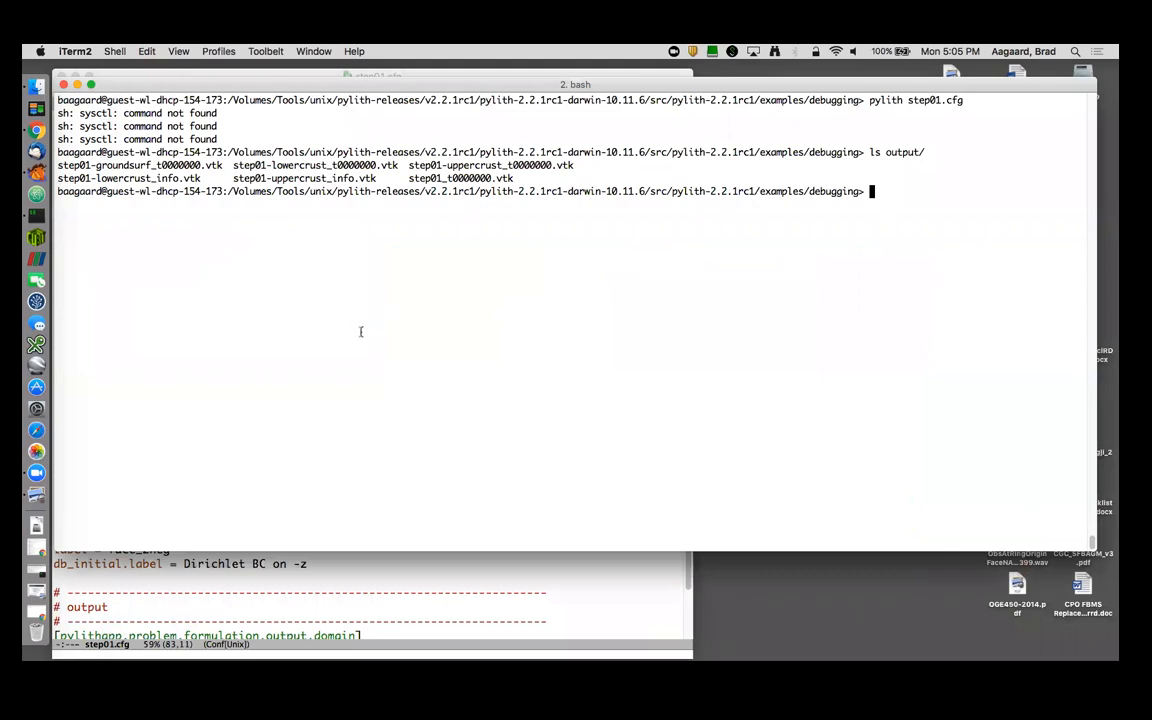
{"action": "mouse_move", "coordinate": [37, 500]}
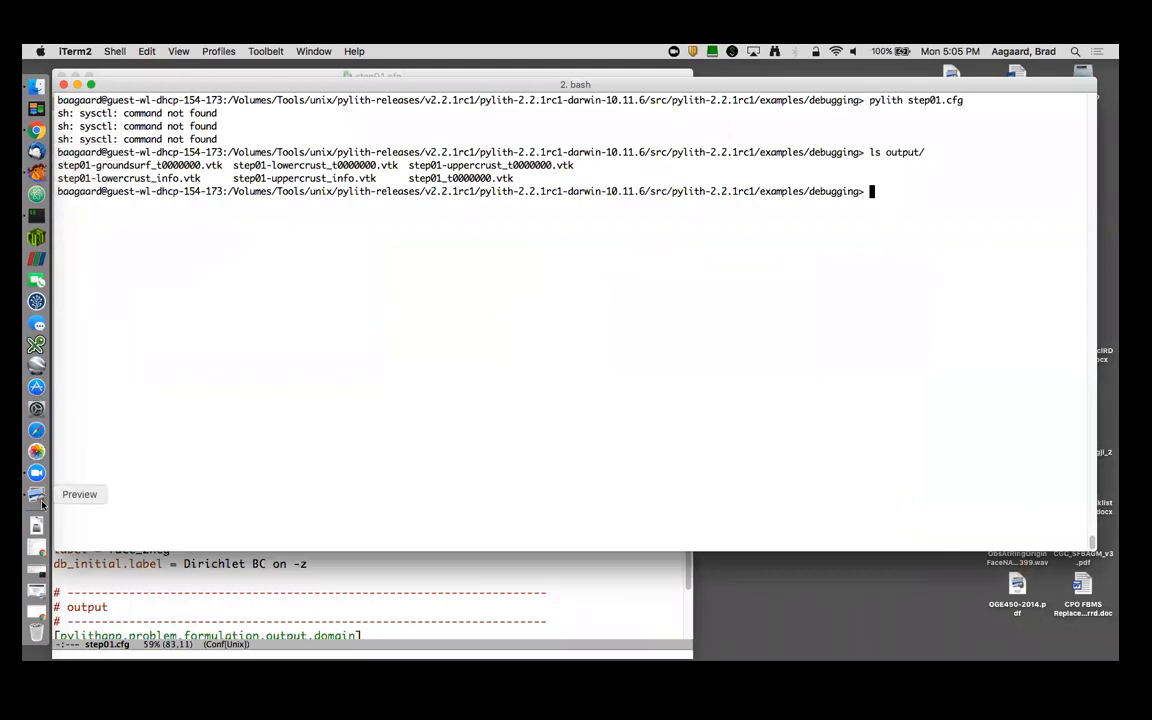